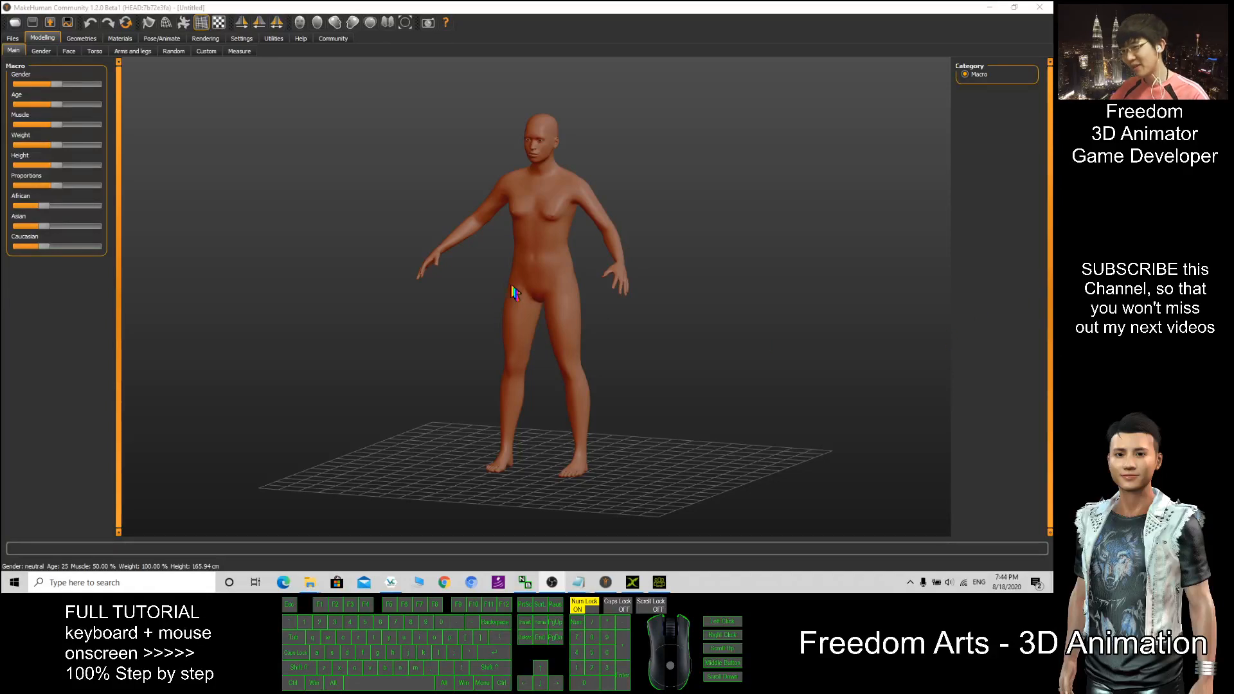
{"action": "mouse_move", "coordinate": [459, 129]}
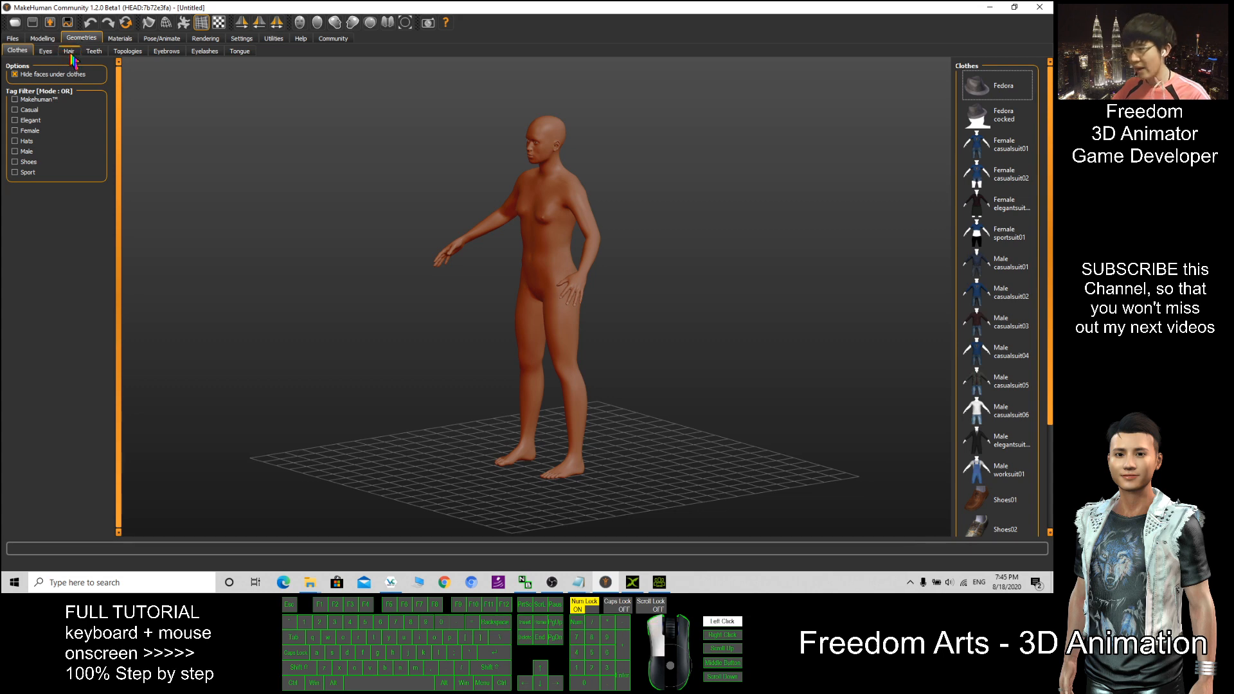
Apply the white Bob02 hairstyle from Geometries > Hair, after briefly trying the dark Bob01.
{"action": "left_click", "coordinate": [70, 50]}
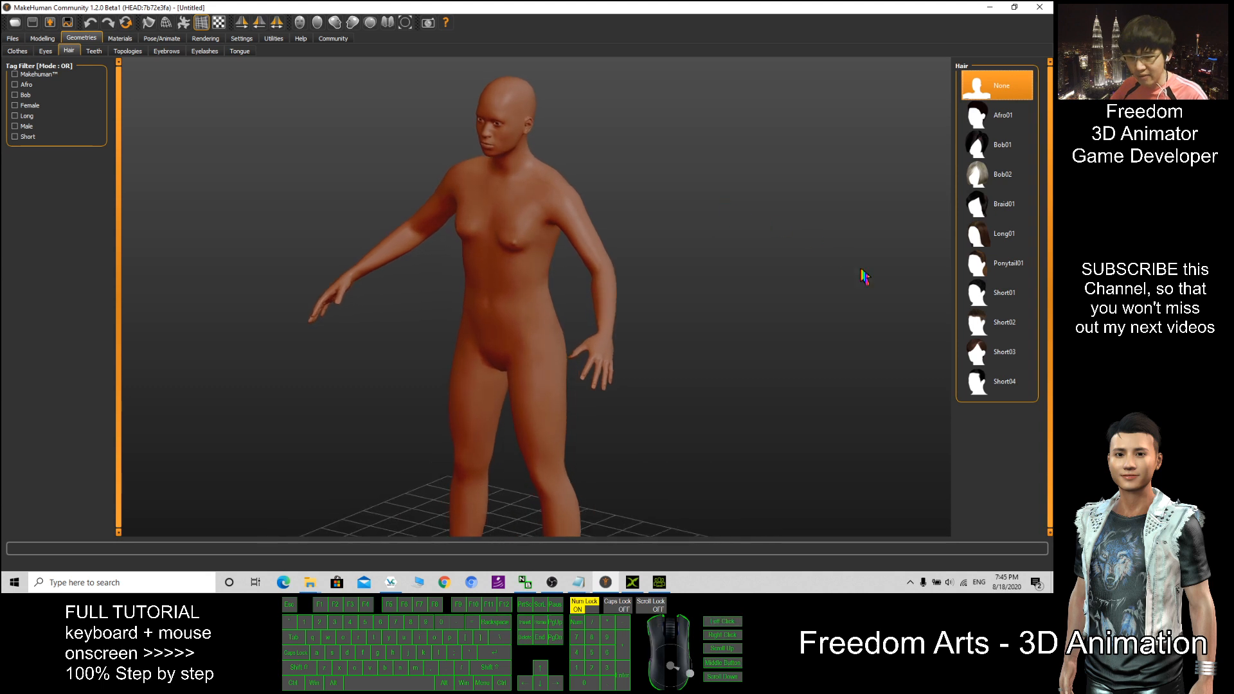
{"action": "left_click", "coordinate": [998, 322]}
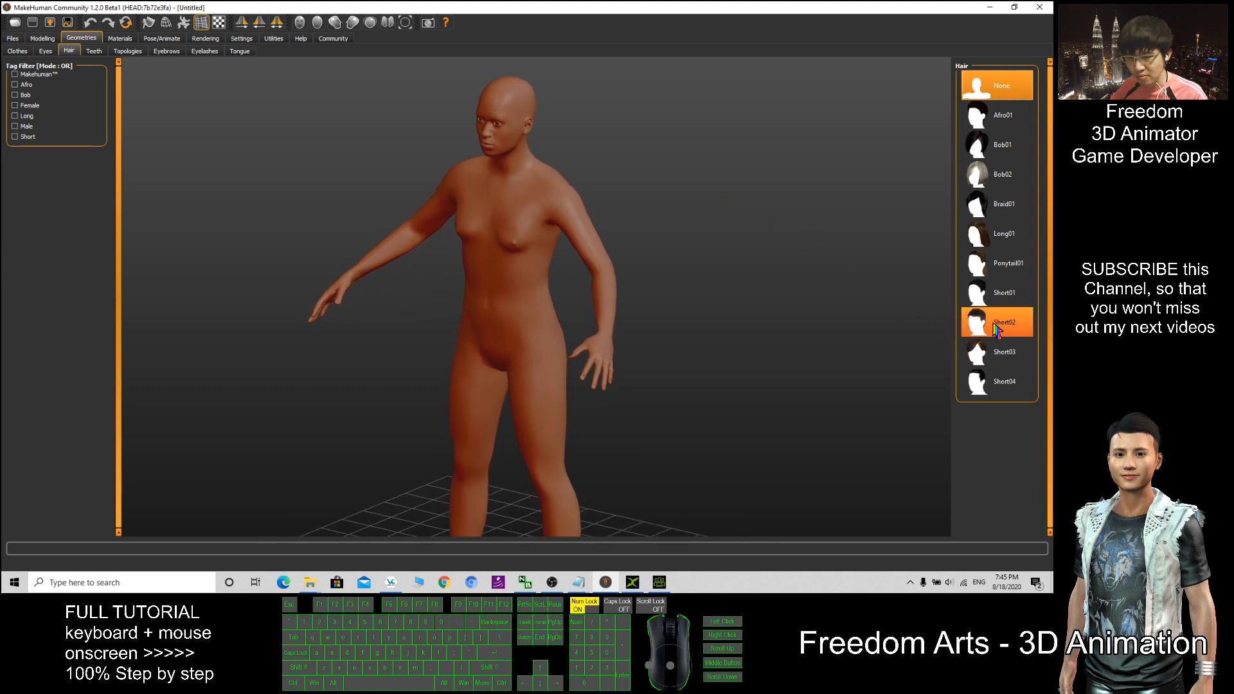
{"action": "left_click", "coordinate": [997, 174]}
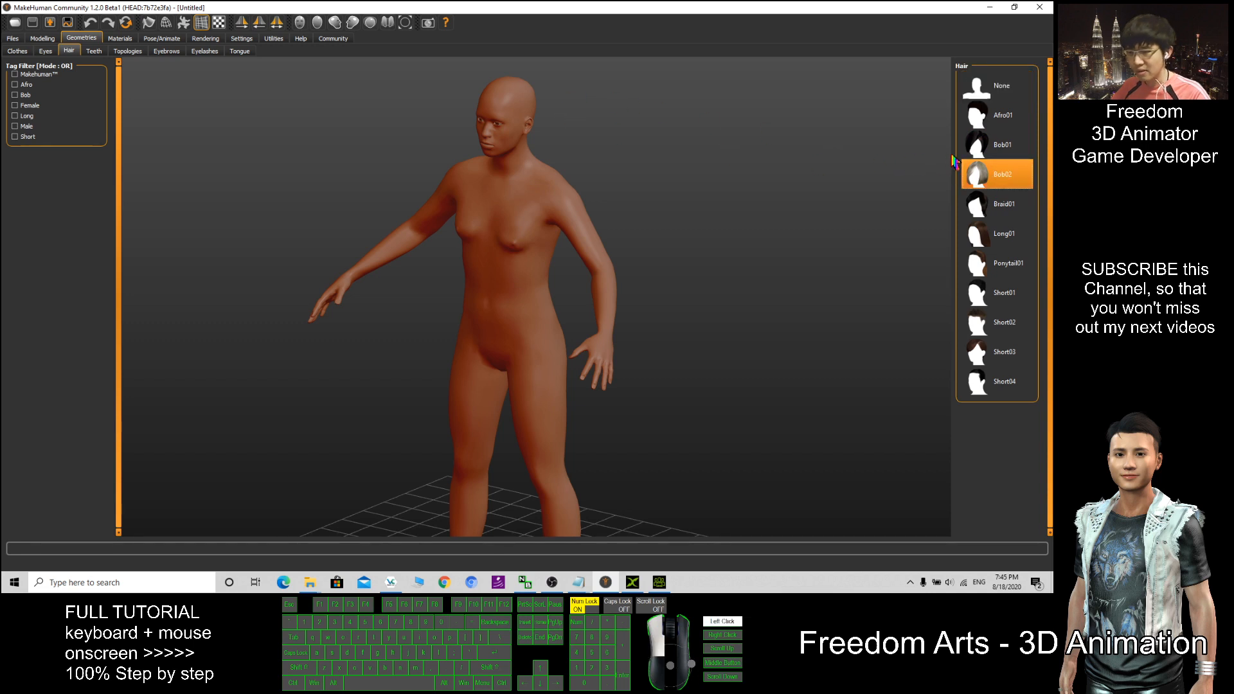
{"action": "left_click", "coordinate": [996, 173]}
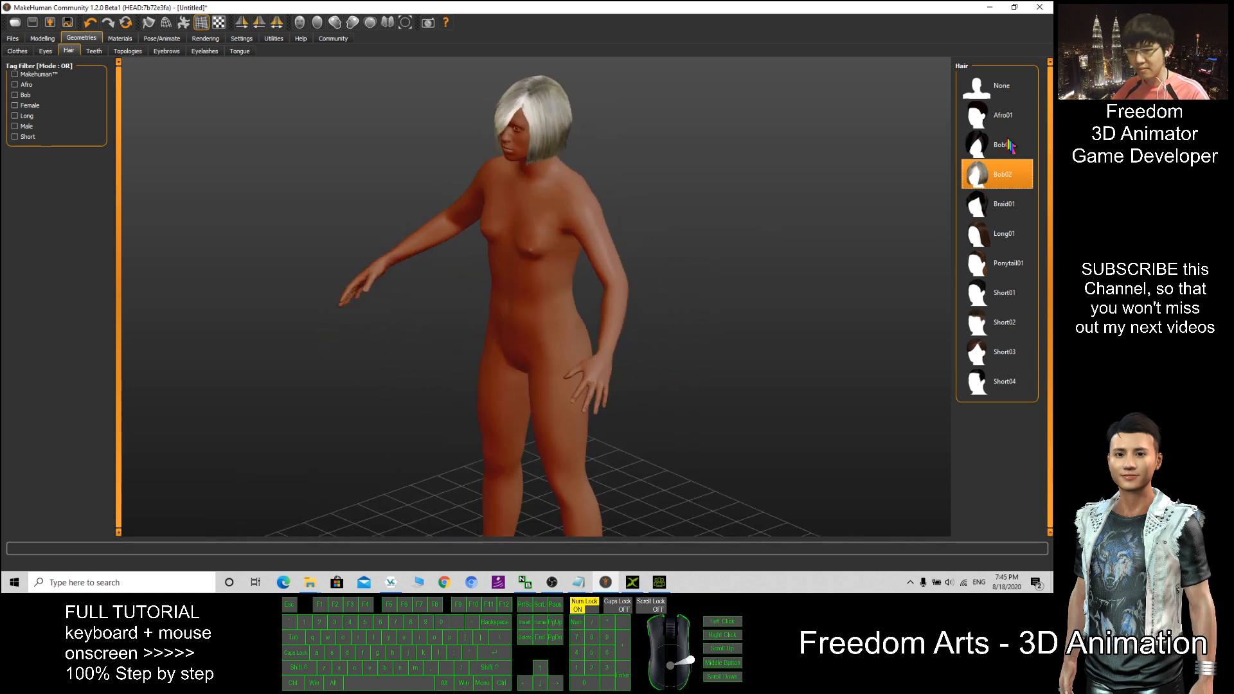
{"action": "left_click", "coordinate": [1004, 144]}
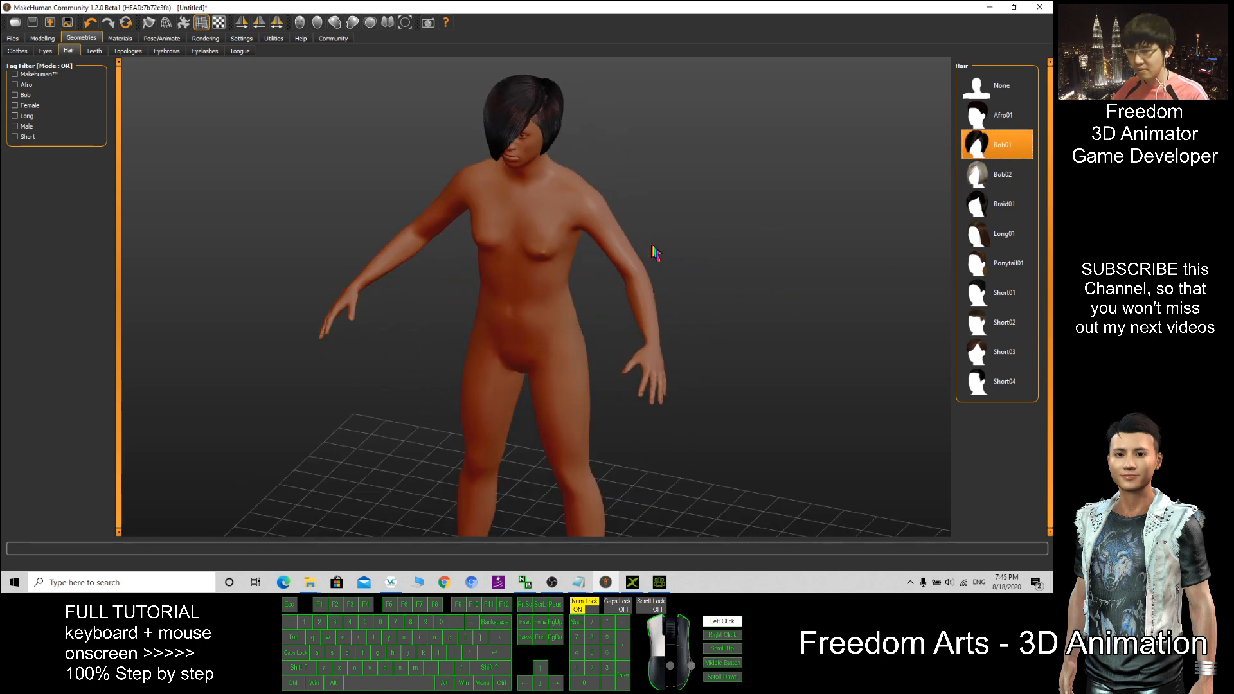
{"action": "left_click", "coordinate": [996, 173]}
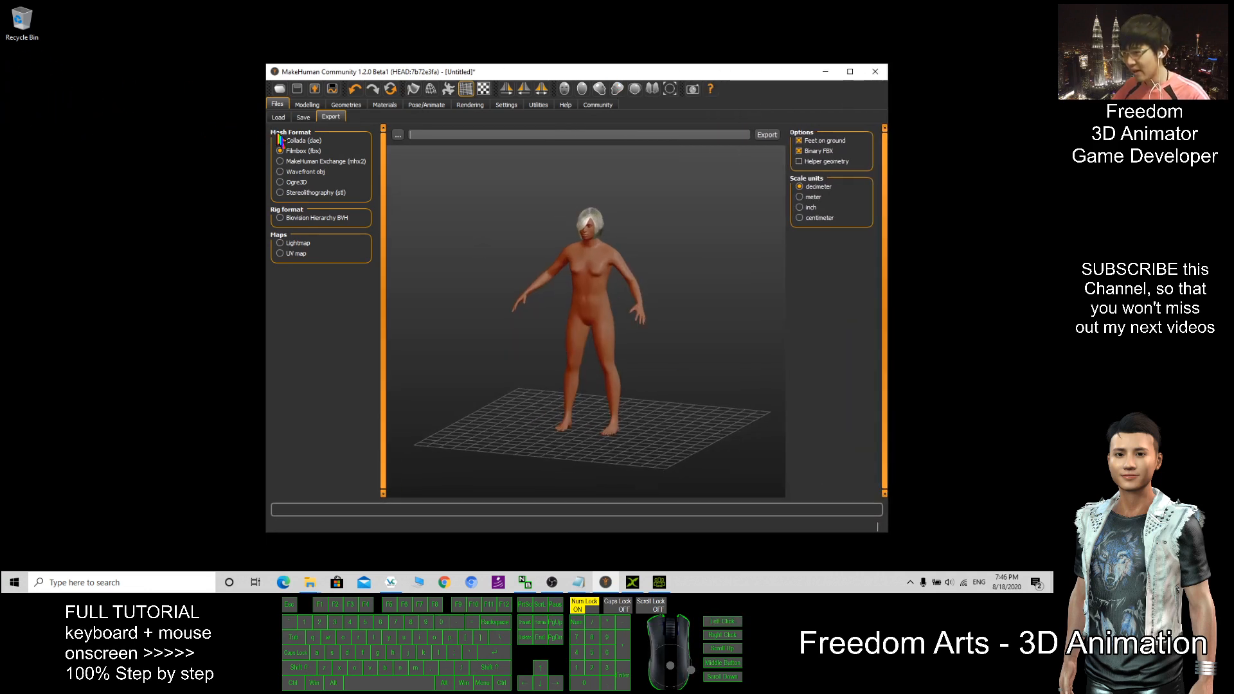
Save the FBX export as 'character with hair' in the new desktop folder 'character makehuman'.
{"action": "left_click", "coordinate": [280, 150]}
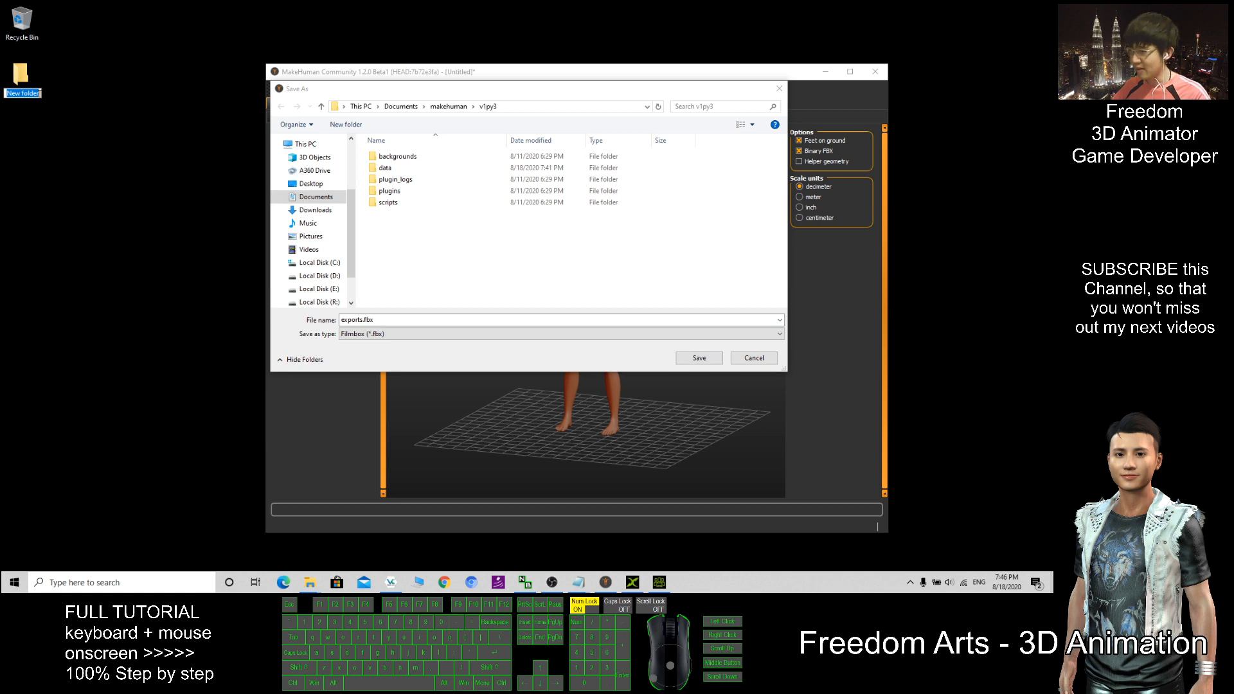
{"action": "mouse_move", "coordinate": [119, 100]}
{"action": "type", "text": "character makehuman"}
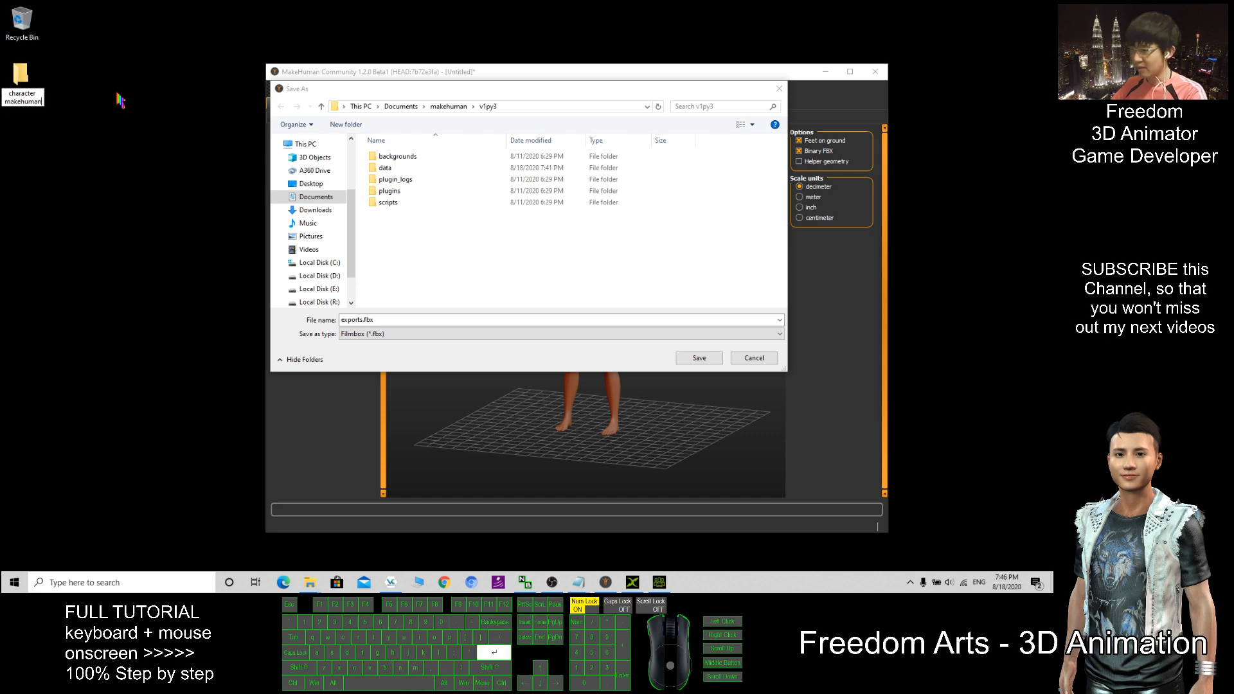
{"action": "mouse_move", "coordinate": [187, 69]}
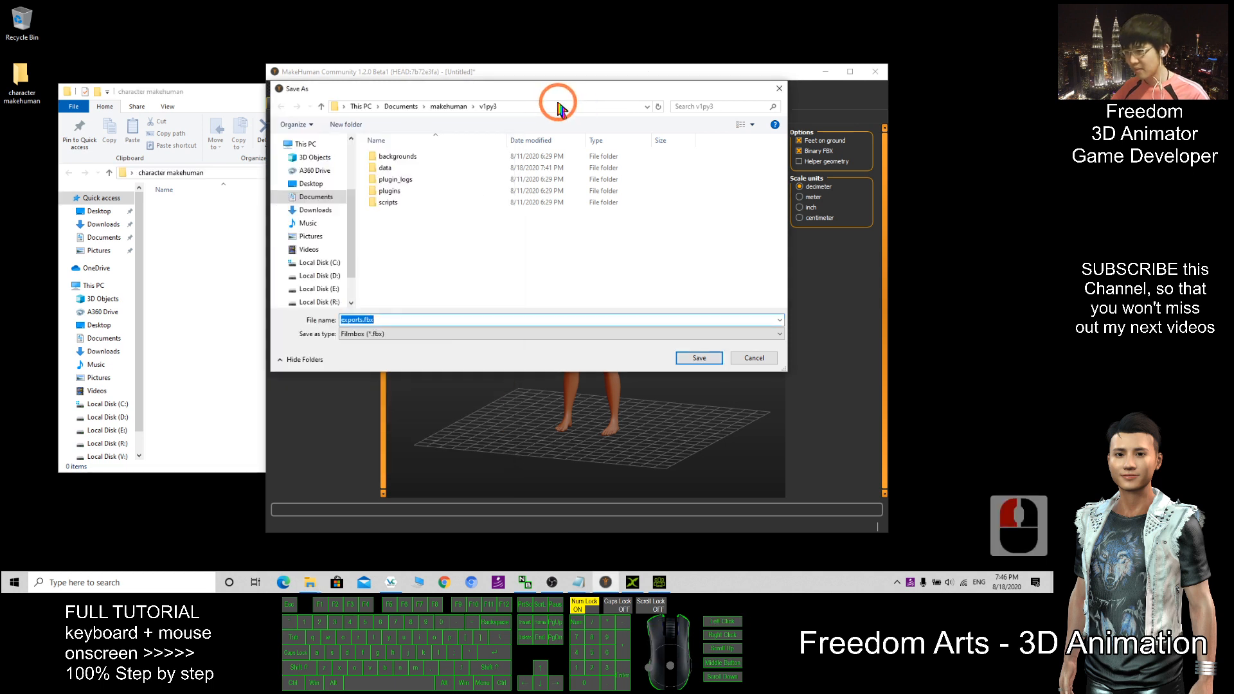
{"action": "left_click", "coordinate": [489, 106]}
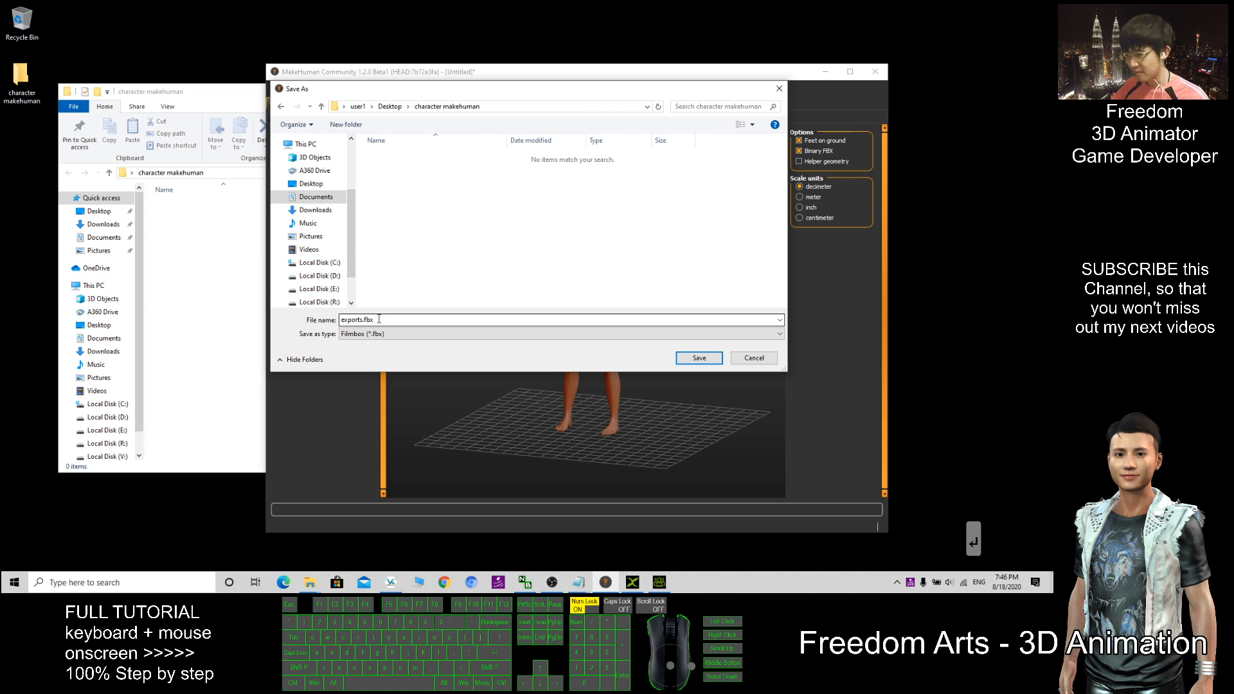
{"action": "type", "text": "character with hair"}
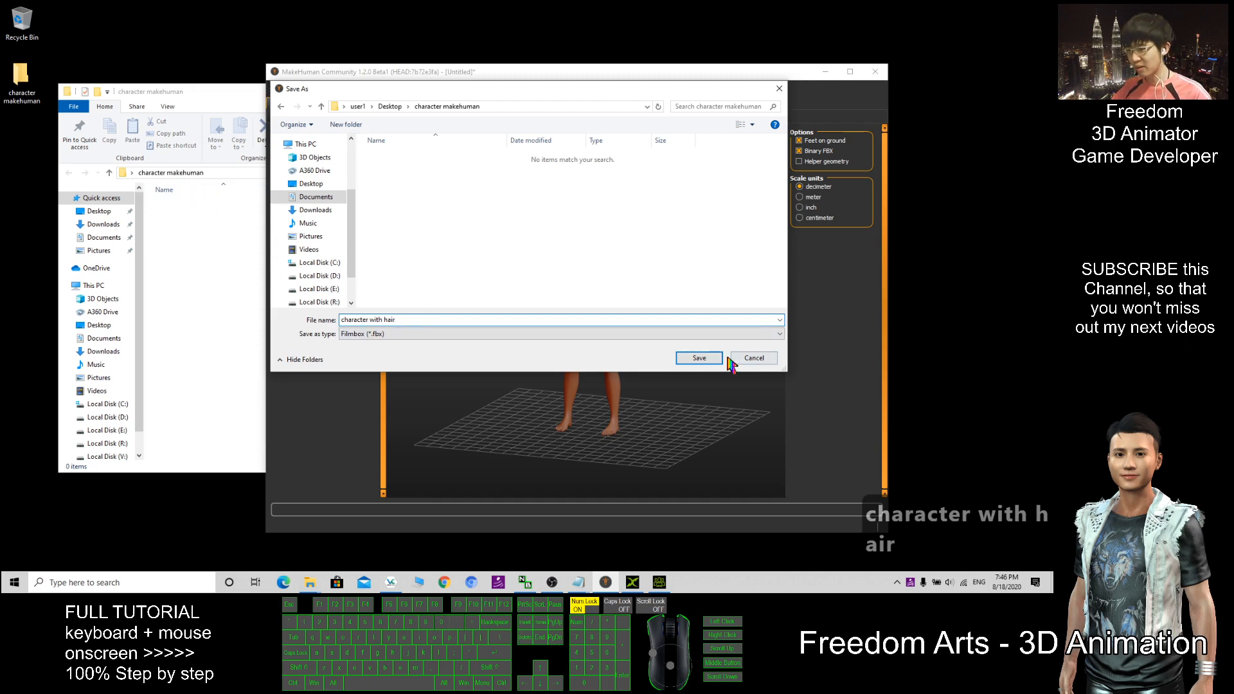
{"action": "left_click", "coordinate": [697, 358]}
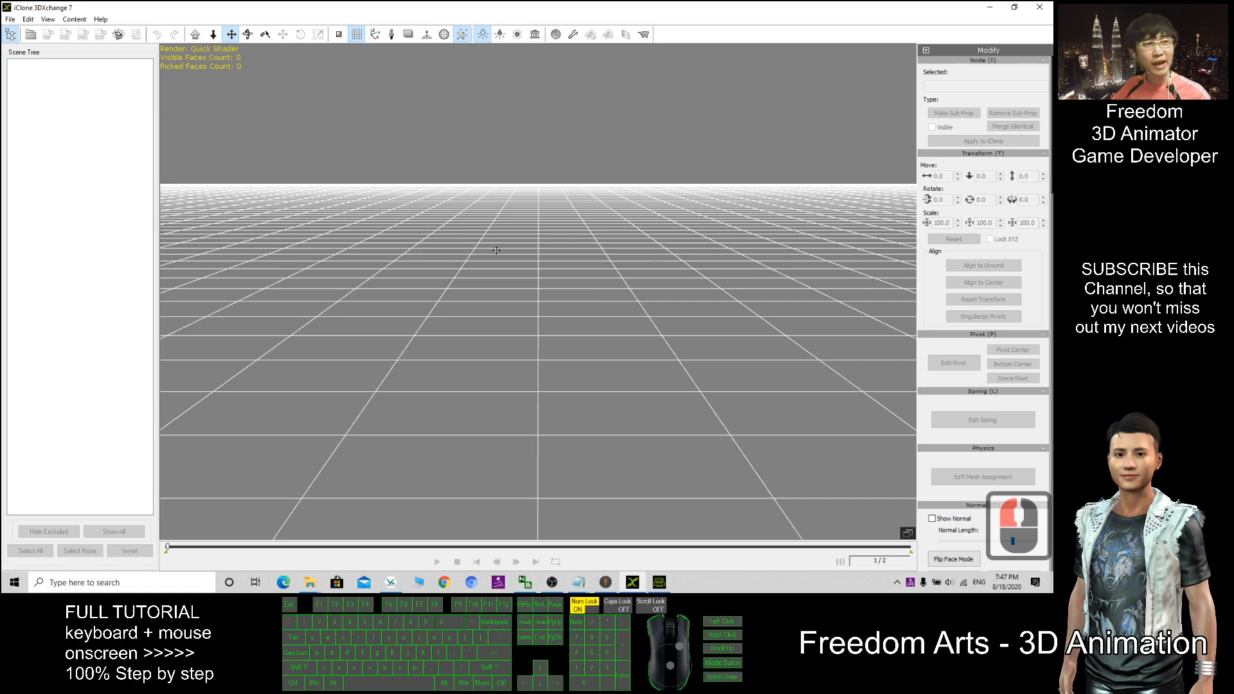
{"action": "mouse_move", "coordinate": [474, 202]}
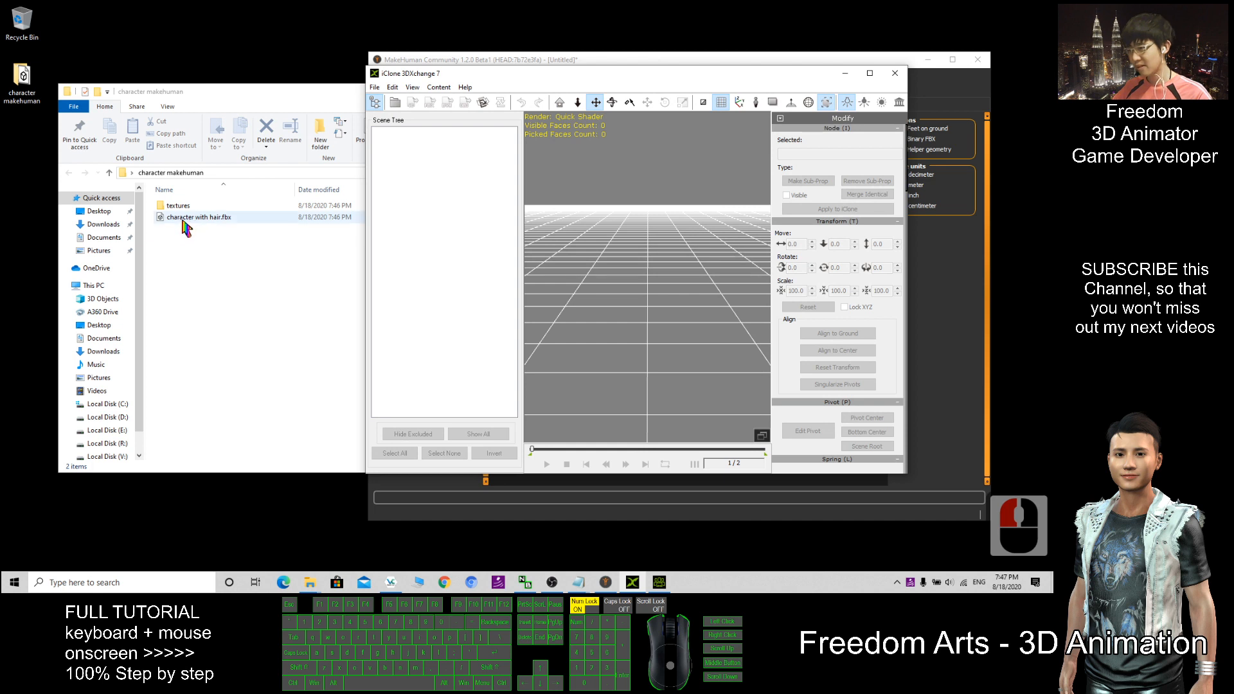
{"action": "mouse_move", "coordinate": [206, 226]}
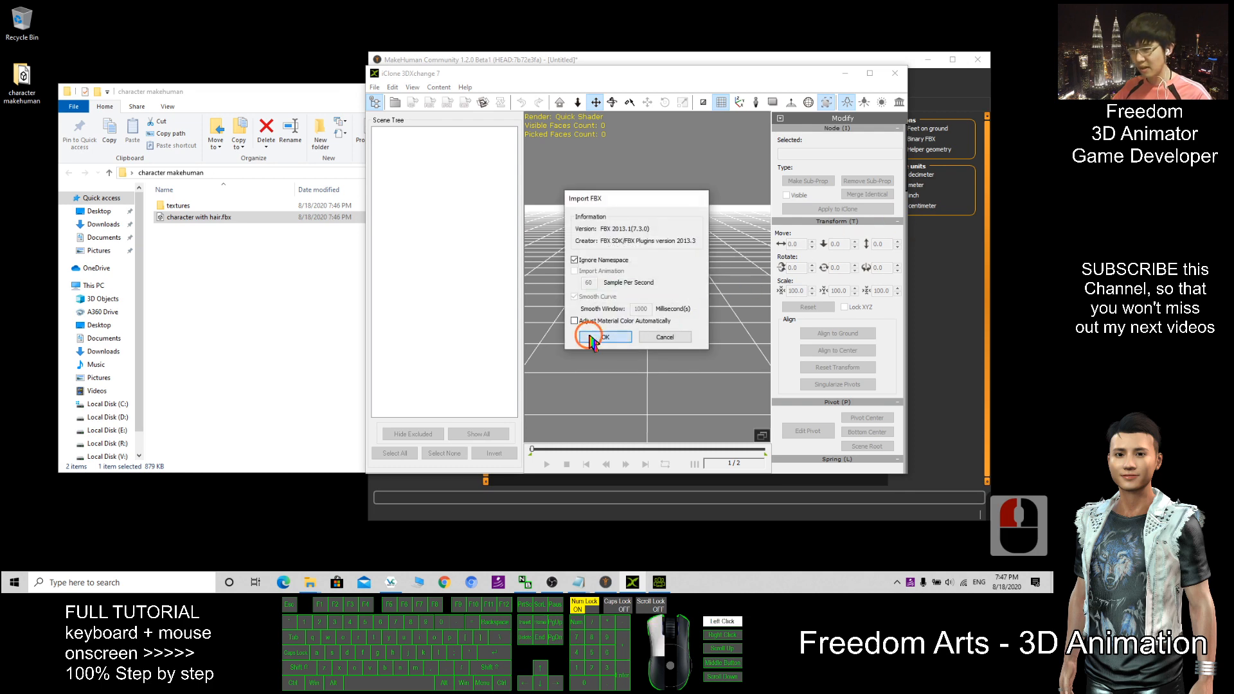
Confirm the Import FBX dialog so the haired character loads into the scene.
{"action": "left_click", "coordinate": [604, 337]}
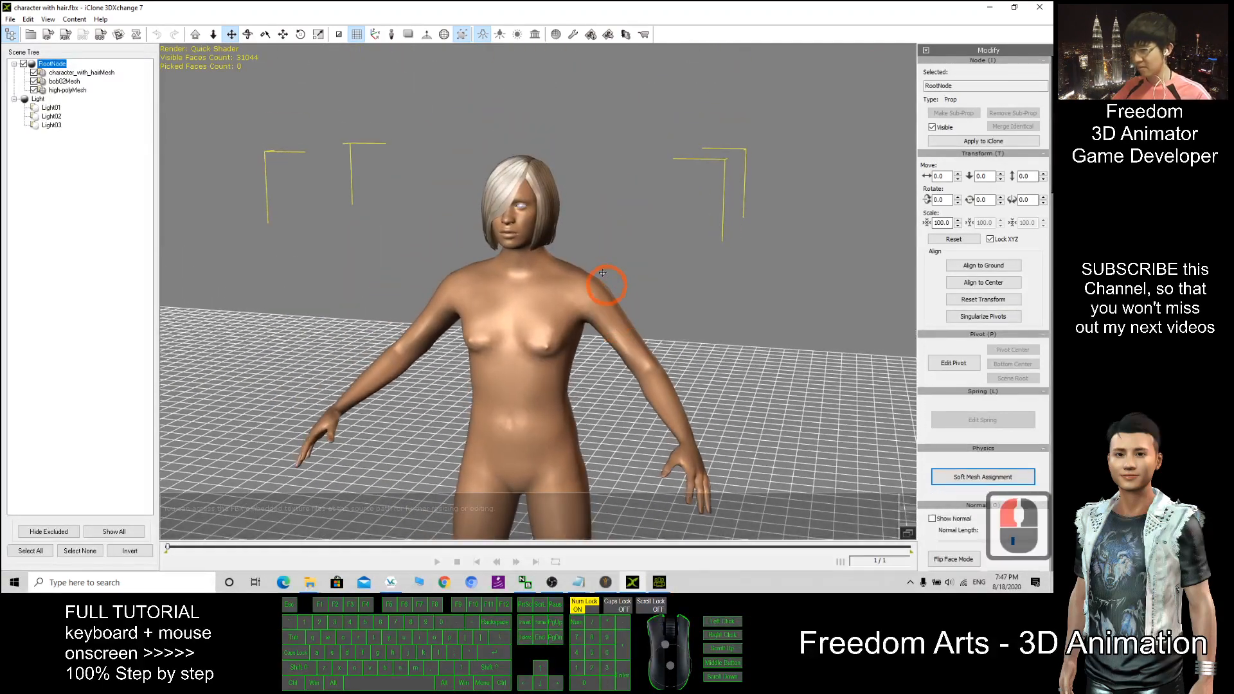
Zoom in on the character's head to reach the bob02Mesh hair piece.
{"action": "scroll", "scroll_direction": "up", "scroll_amount": 3}
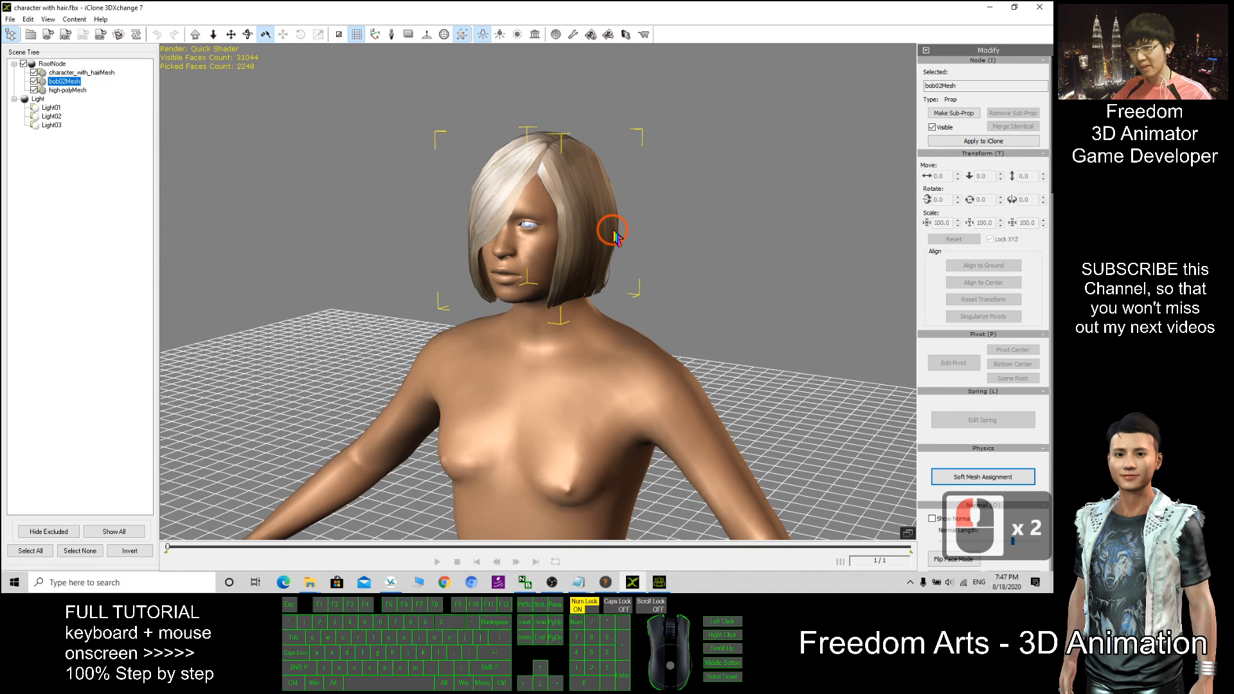
{"action": "mouse_move", "coordinate": [132, 113]}
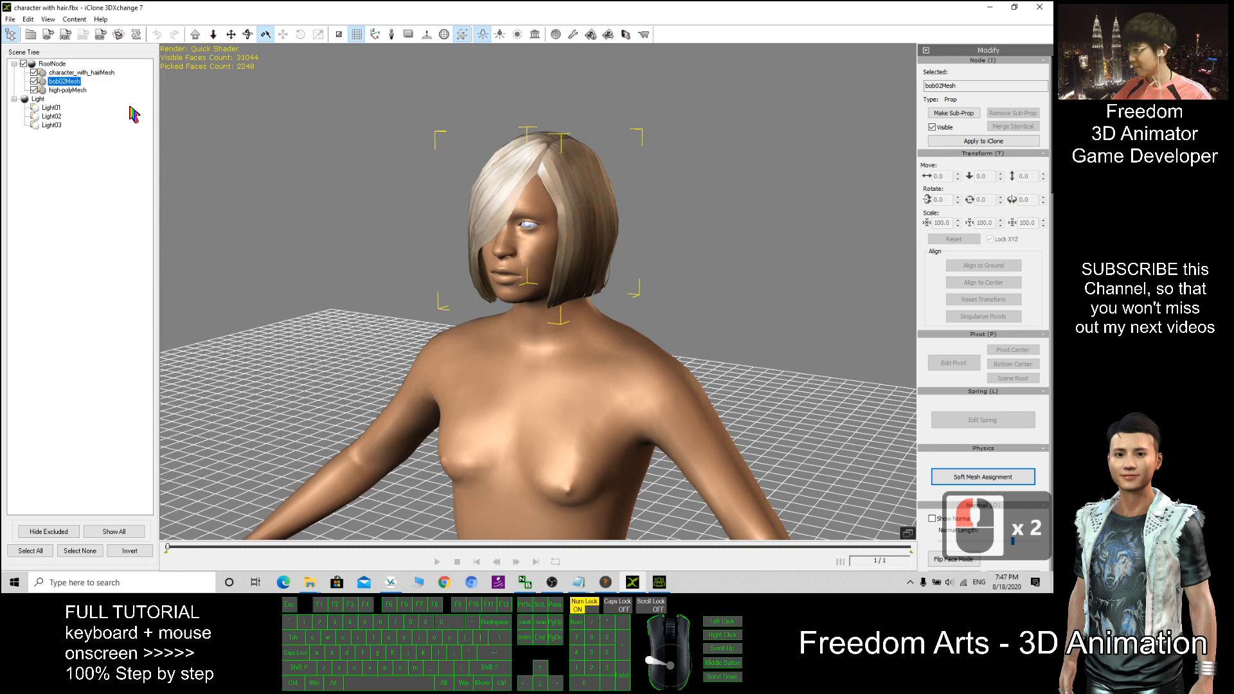
{"action": "mouse_move", "coordinate": [619, 229]}
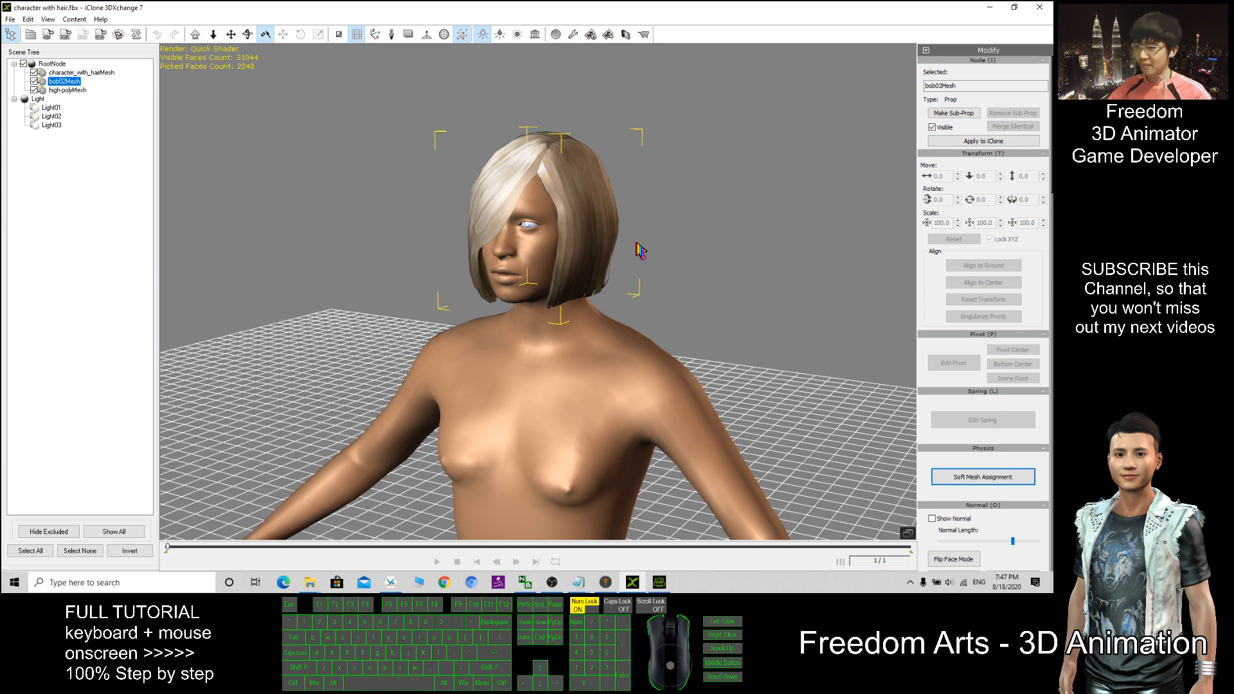
{"action": "mouse_move", "coordinate": [93, 29]}
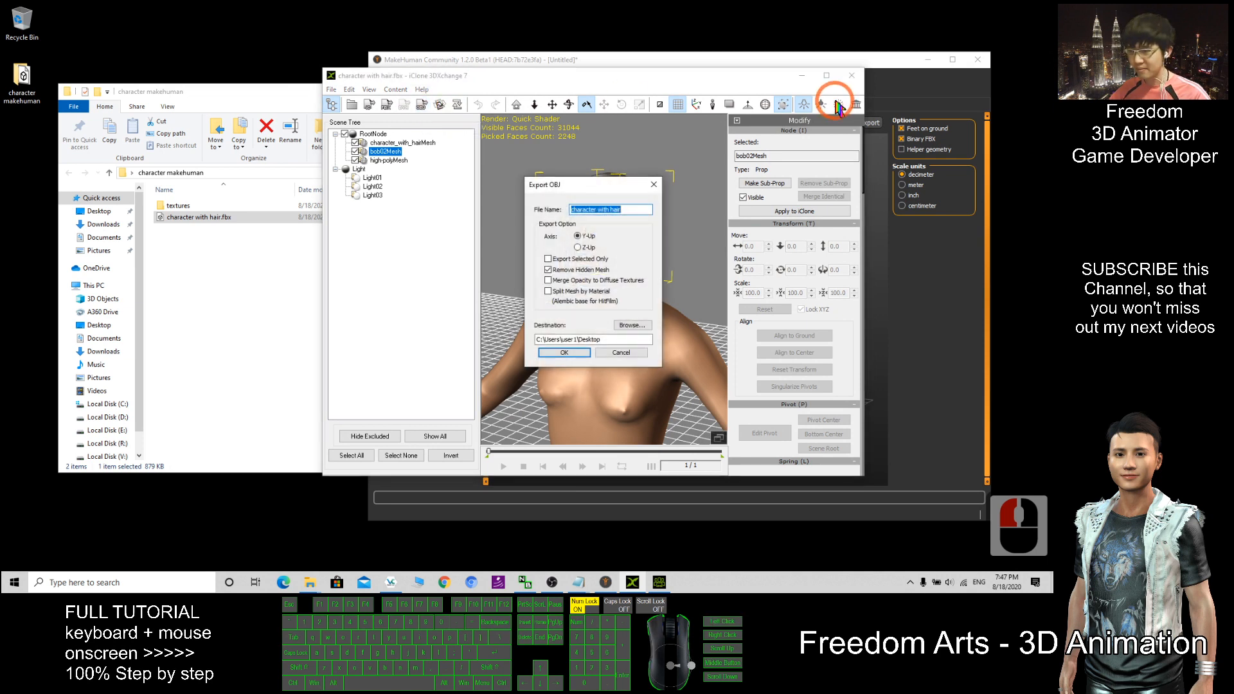
{"action": "mouse_move", "coordinate": [665, 232]}
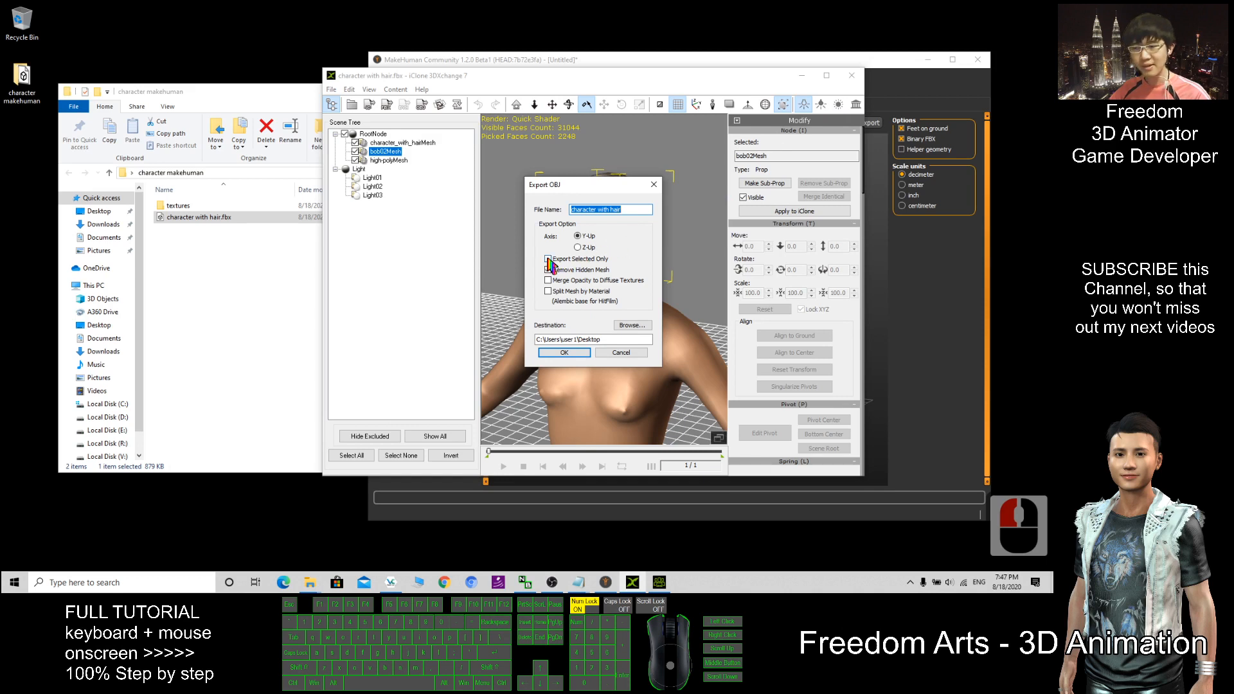
Export only the selected hair mesh as 'makehuman hair 01' OBJ to the Desktop and dismiss the success message.
{"action": "left_click", "coordinate": [549, 258]}
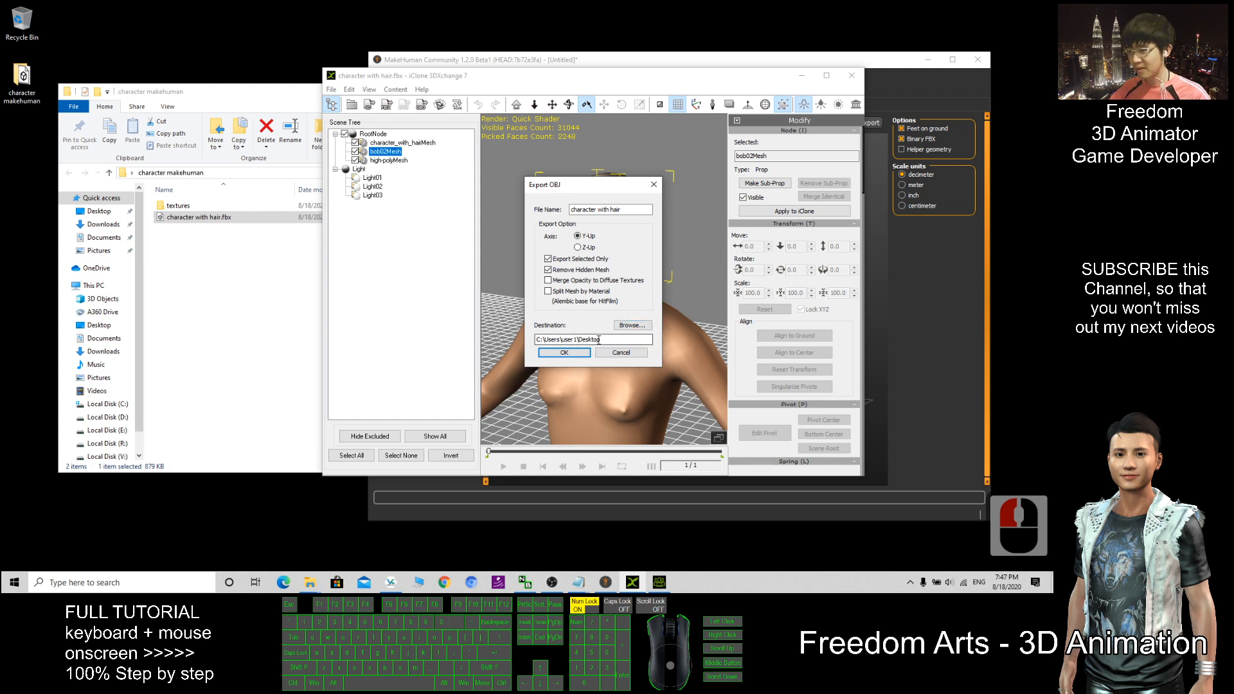
{"action": "left_click", "coordinate": [630, 325]}
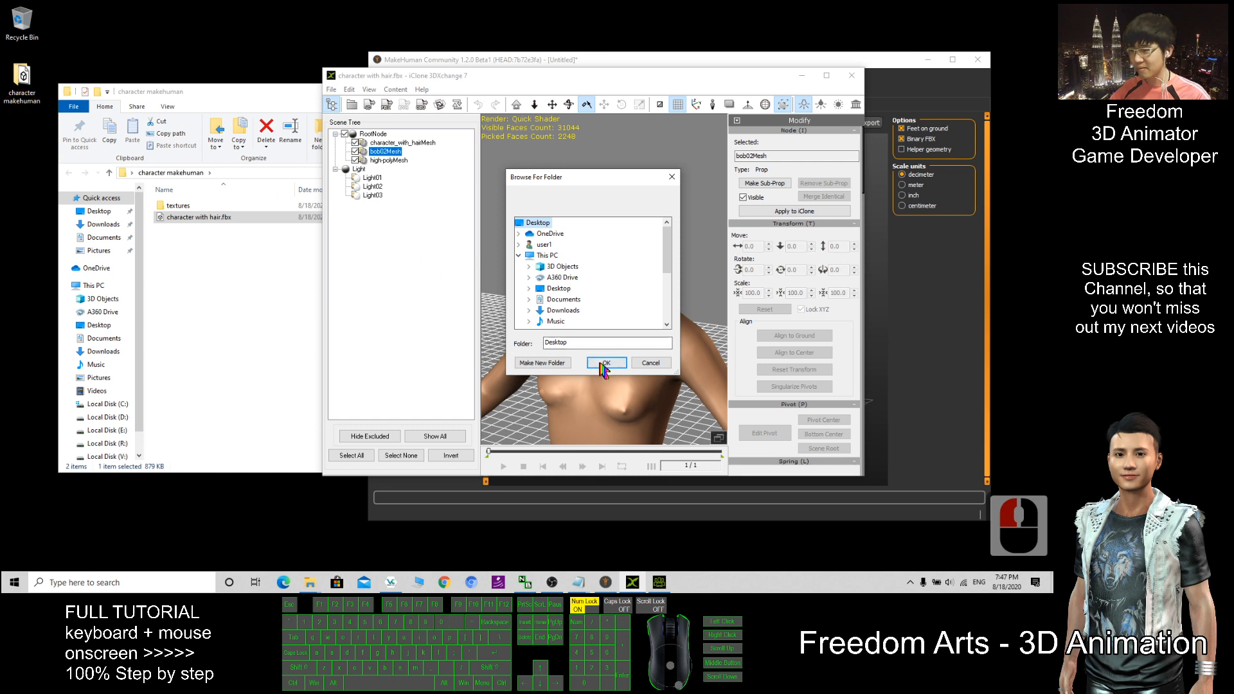
{"action": "left_click", "coordinate": [605, 363]}
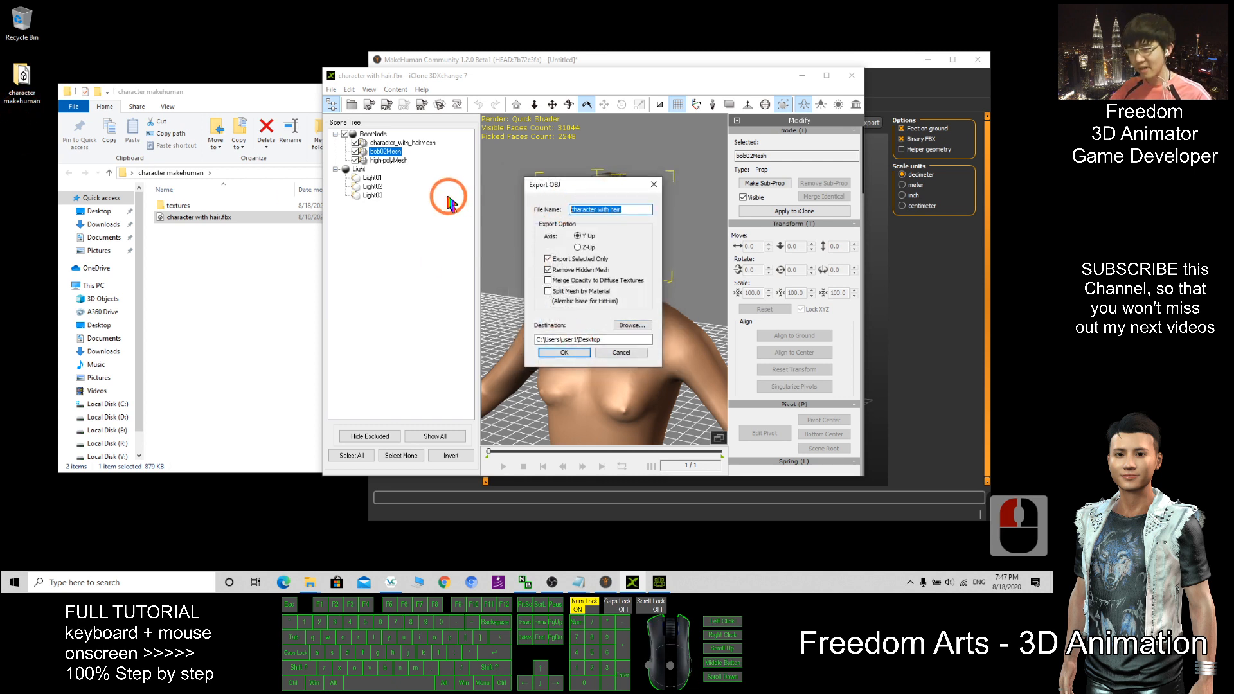
{"action": "type", "text": "makehuman hair"}
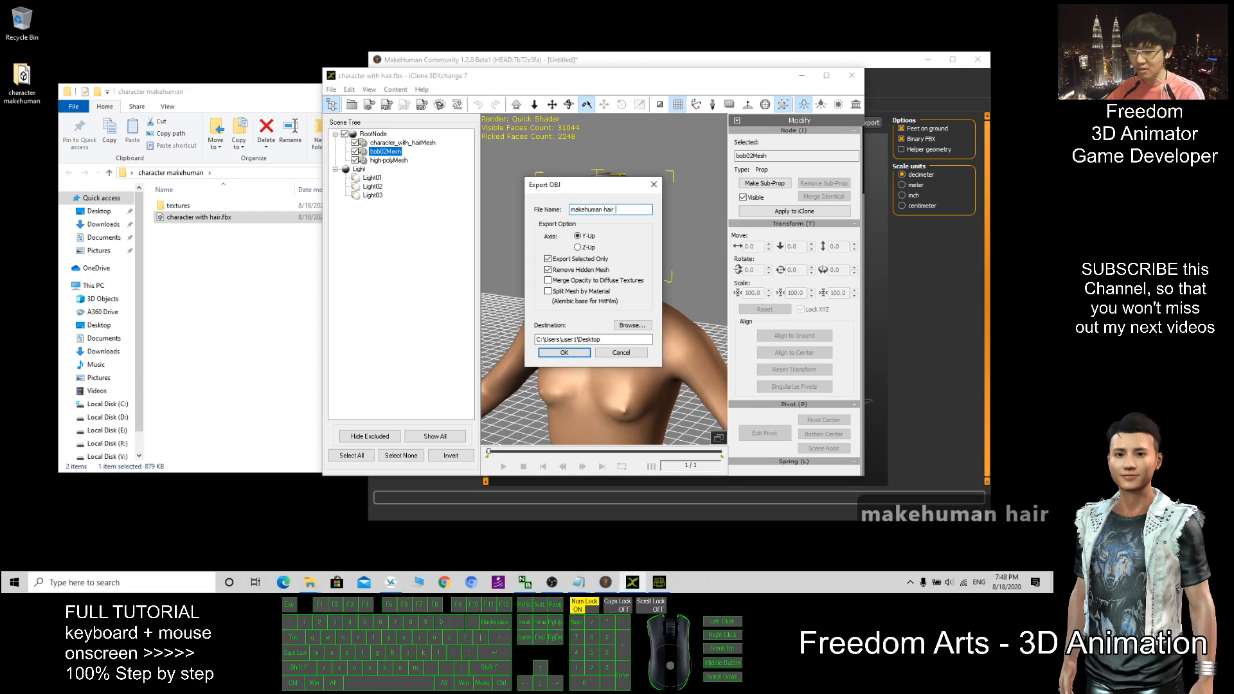
{"action": "type", "text": "01"}
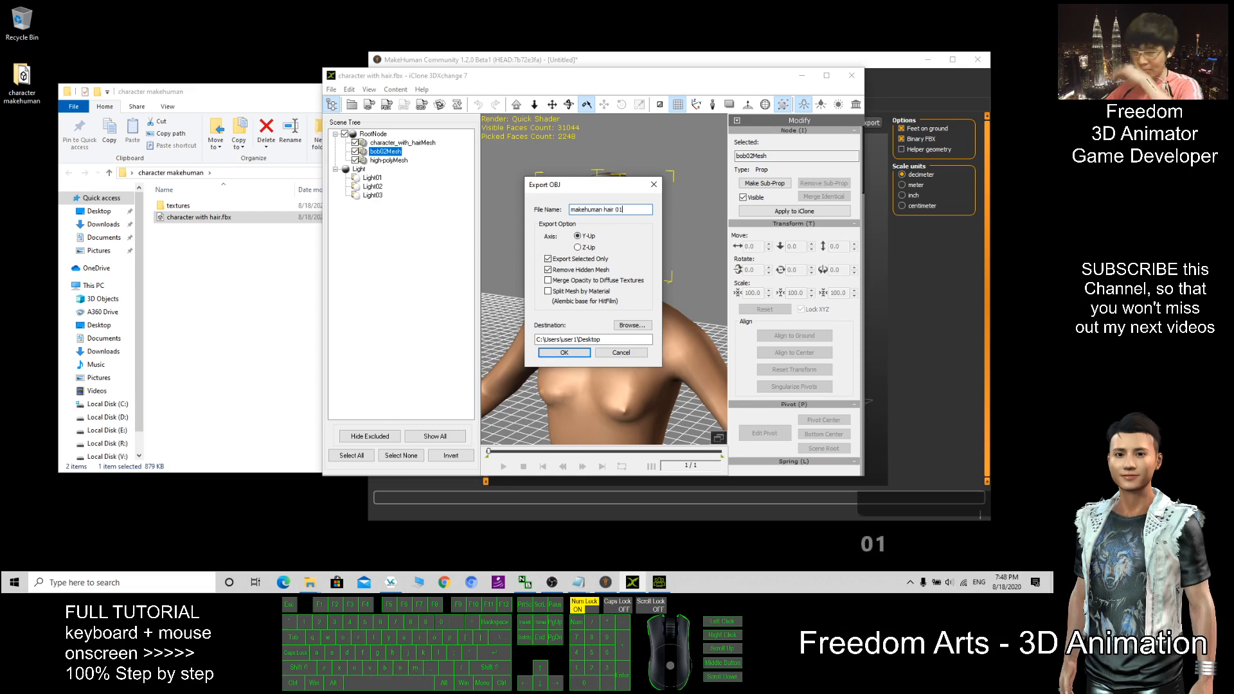
{"action": "left_click", "coordinate": [563, 352]}
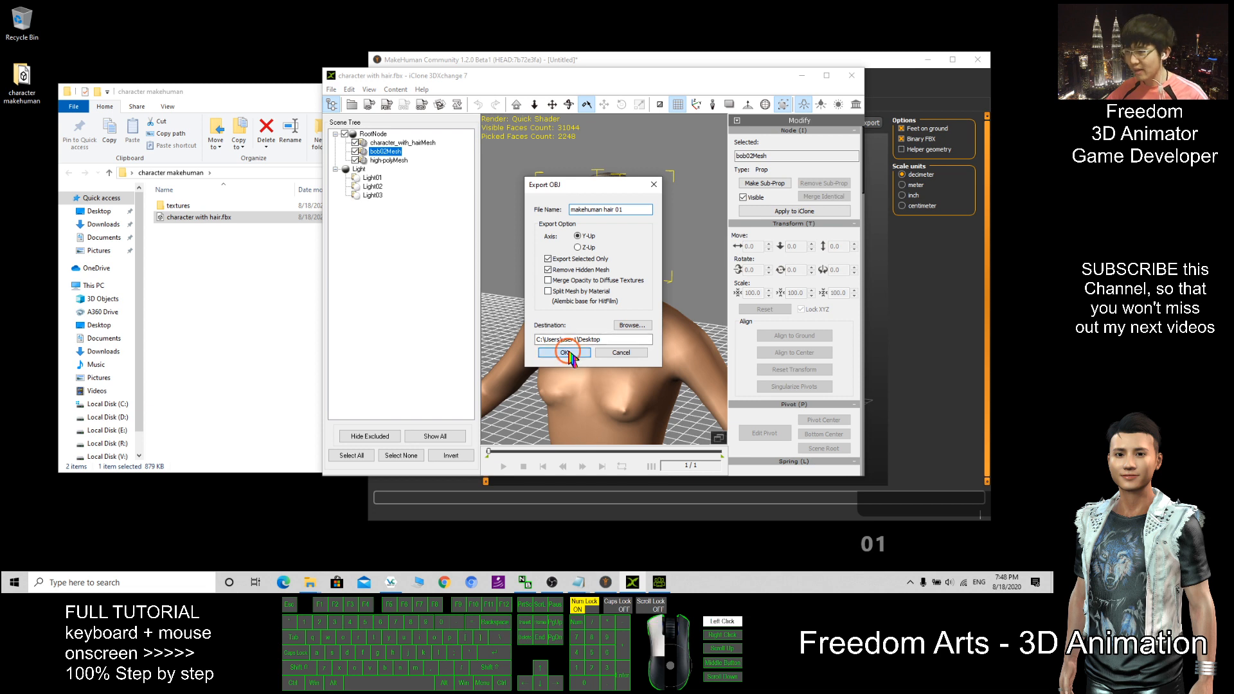
{"action": "left_click", "coordinate": [564, 352]}
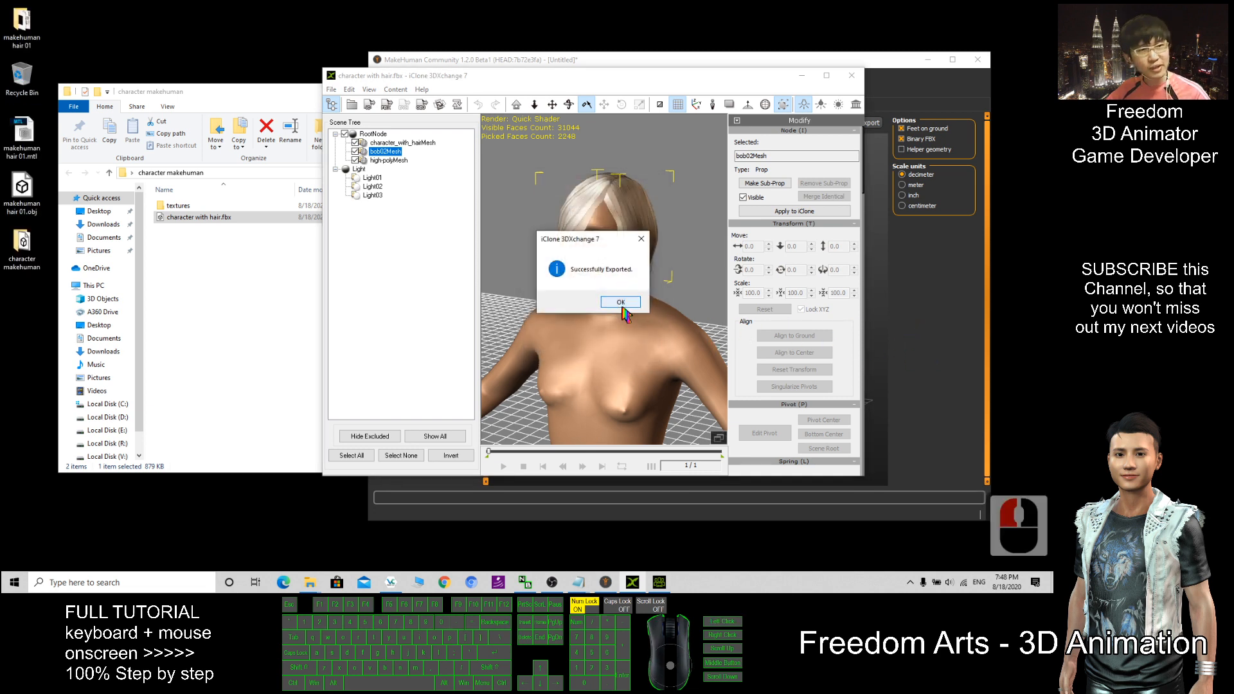
{"action": "left_click", "coordinate": [620, 301]}
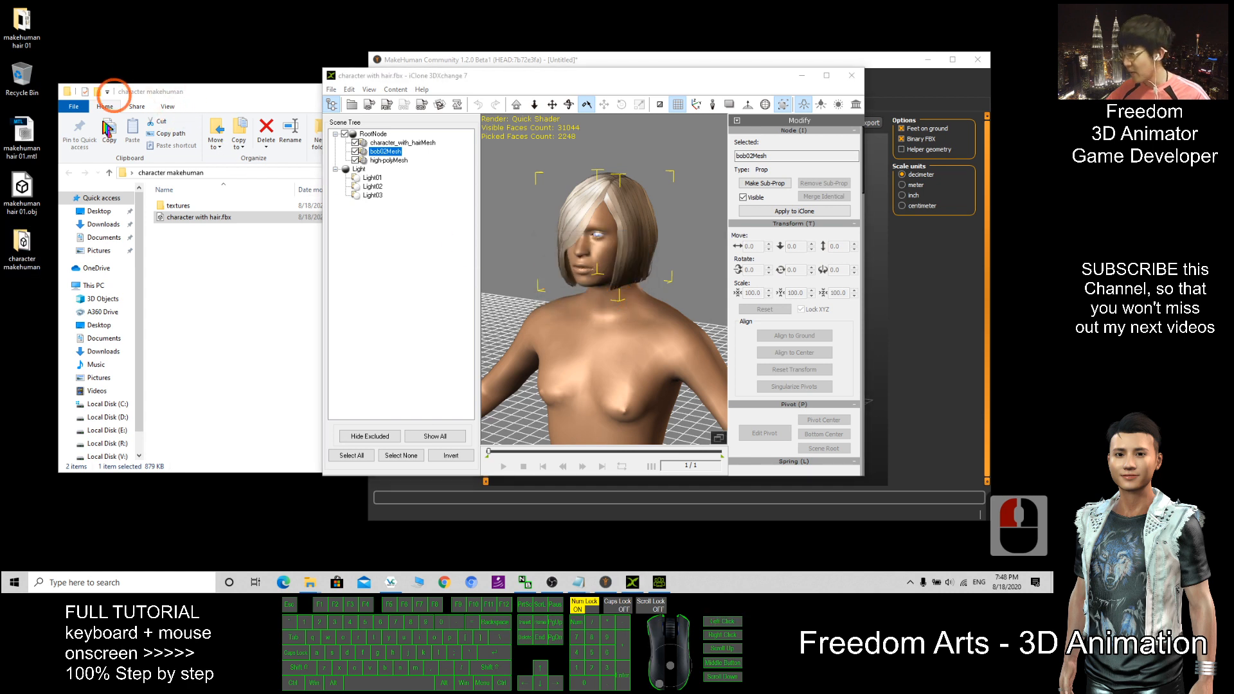
{"action": "mouse_move", "coordinate": [22, 189]}
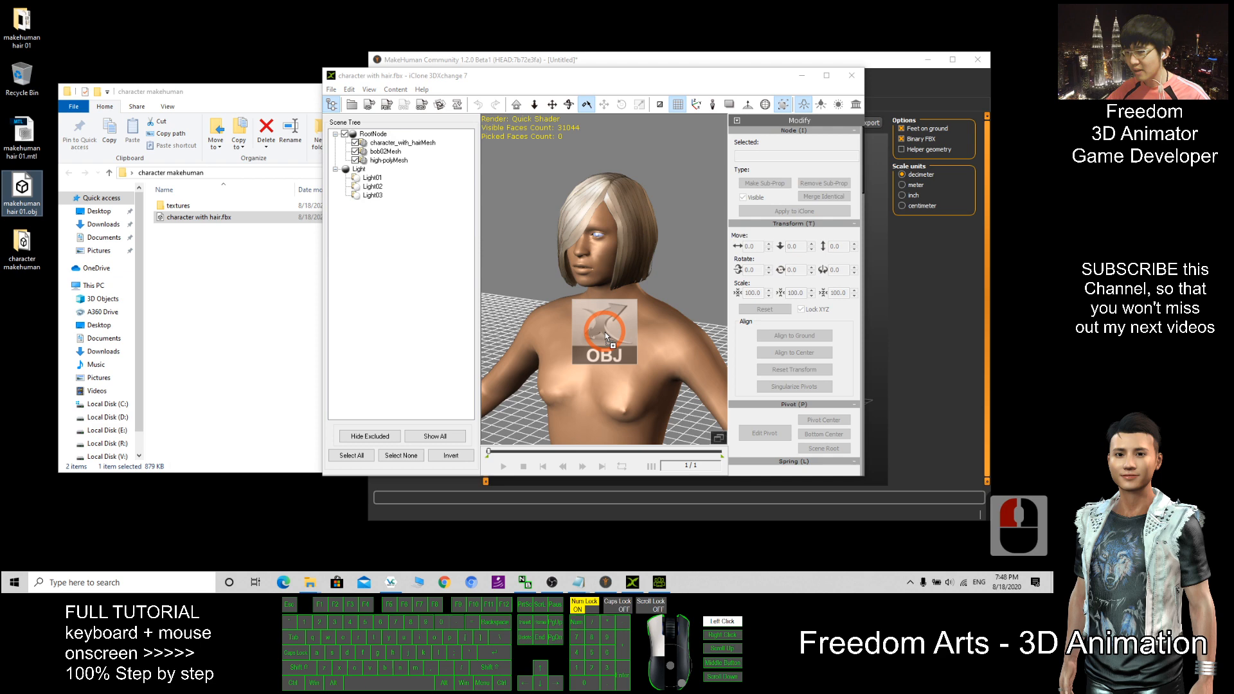
Load makehuman hair 01.obj as a prop and align it to the ground.
{"action": "left_click", "coordinate": [386, 132]}
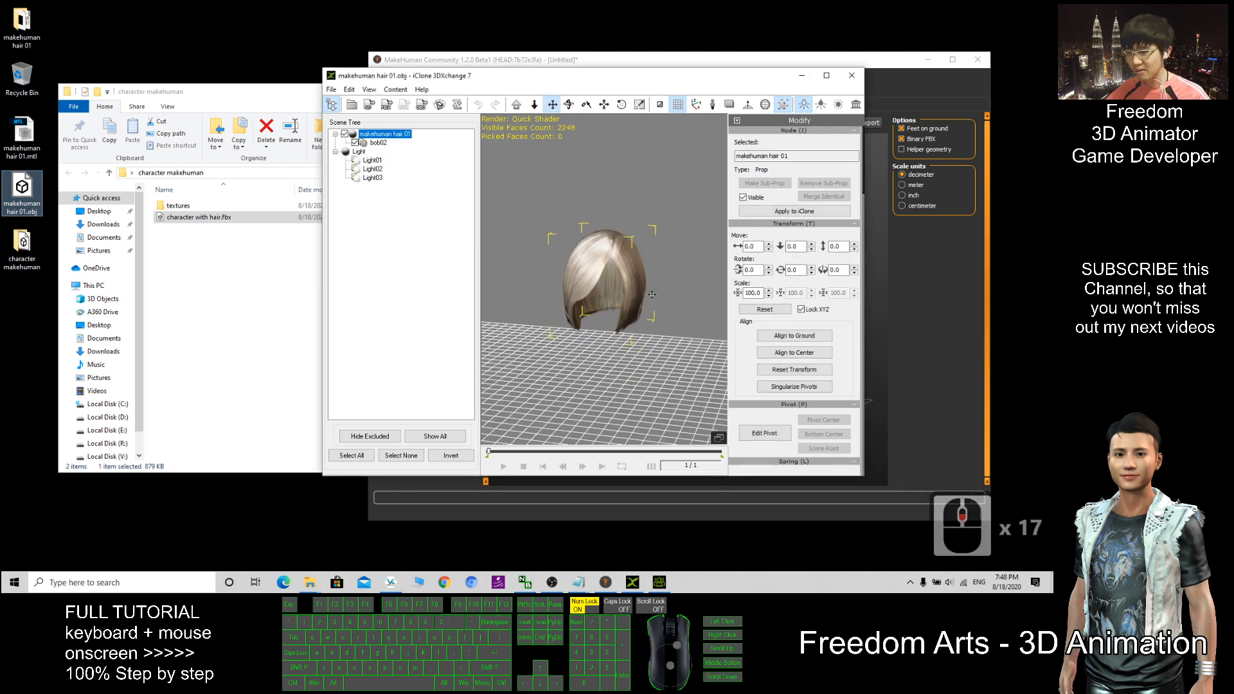
{"action": "left_click", "coordinate": [827, 76]}
{"action": "type", "text": "11"}
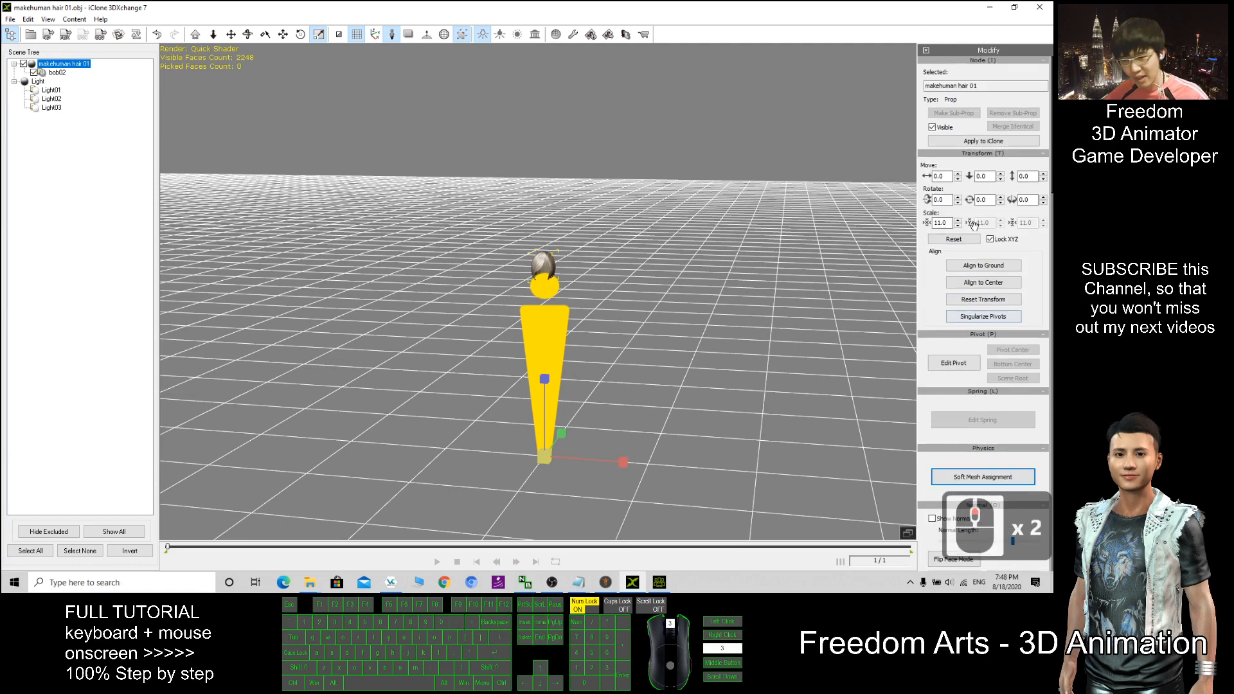
{"action": "scroll", "scroll_direction": "down", "scroll_amount": 3}
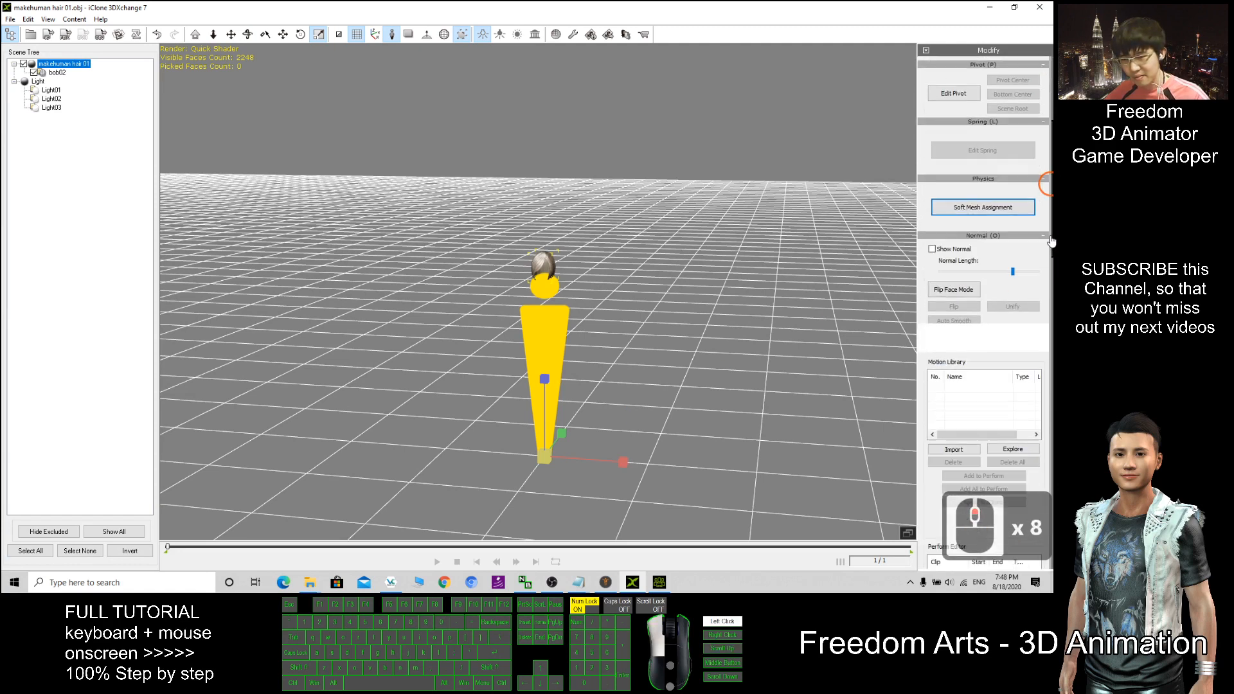
{"action": "scroll", "scroll_direction": "down", "scroll_amount": 3}
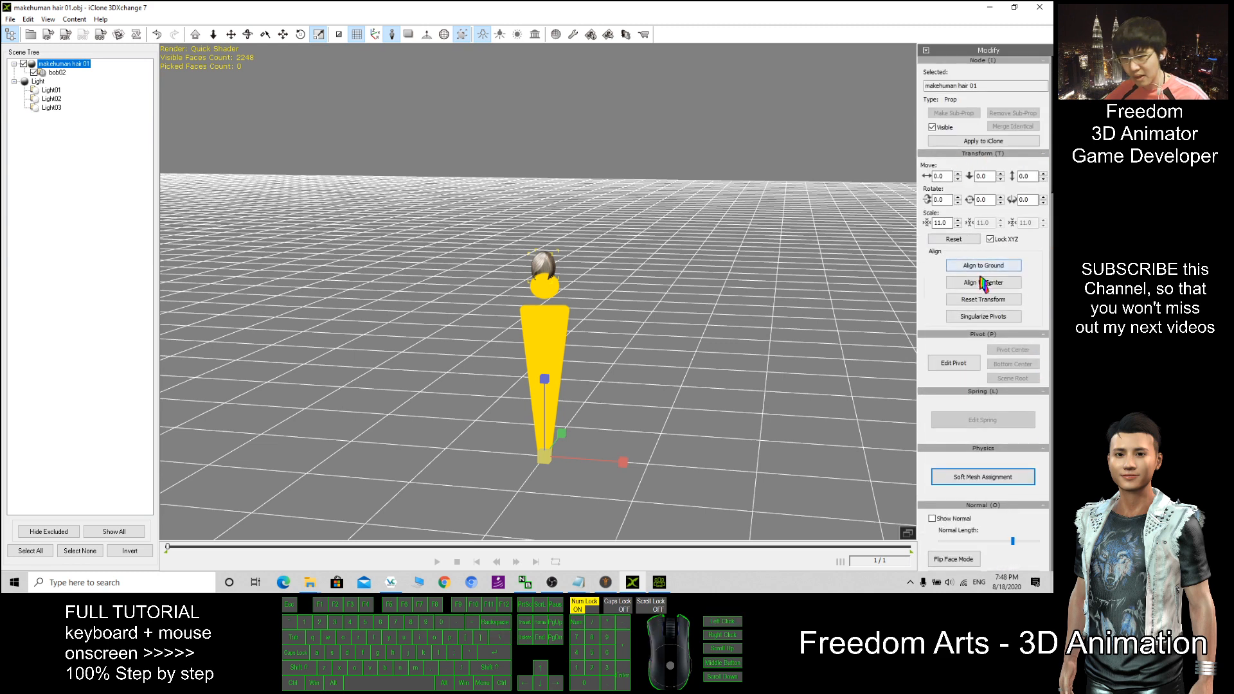
{"action": "left_click", "coordinate": [983, 265]}
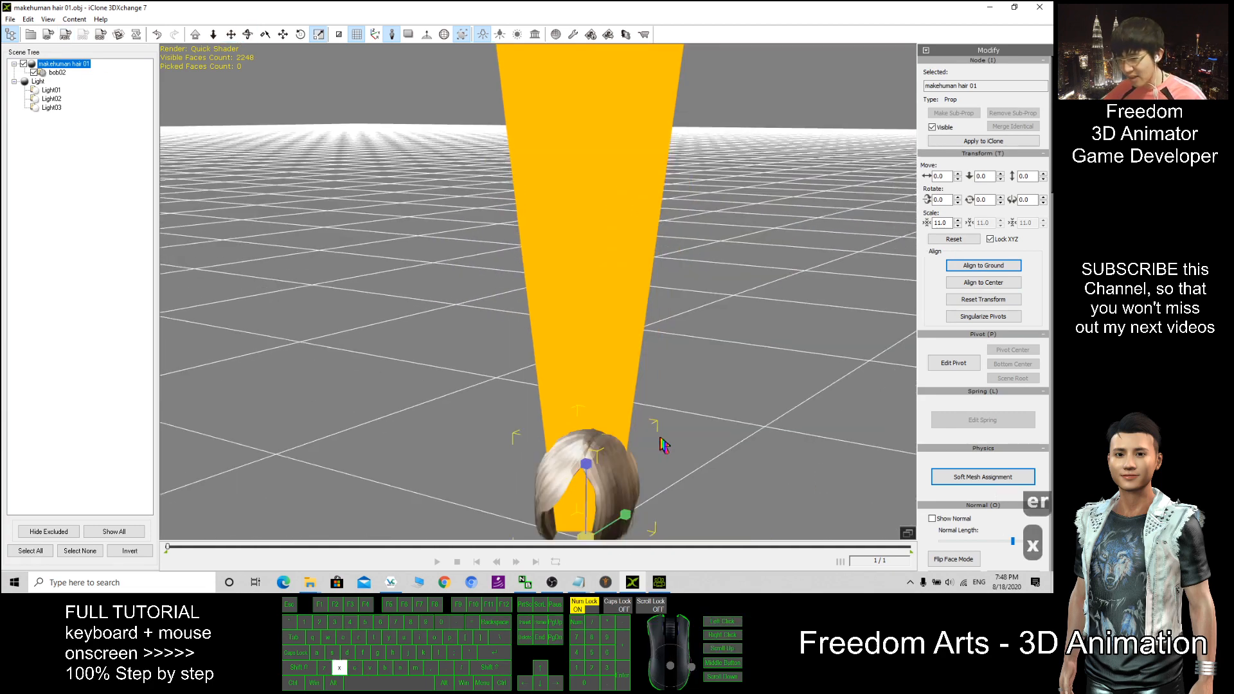
Select the bob hair mesh and reset its transform back to default 100 scale.
{"action": "left_click", "coordinate": [57, 72]}
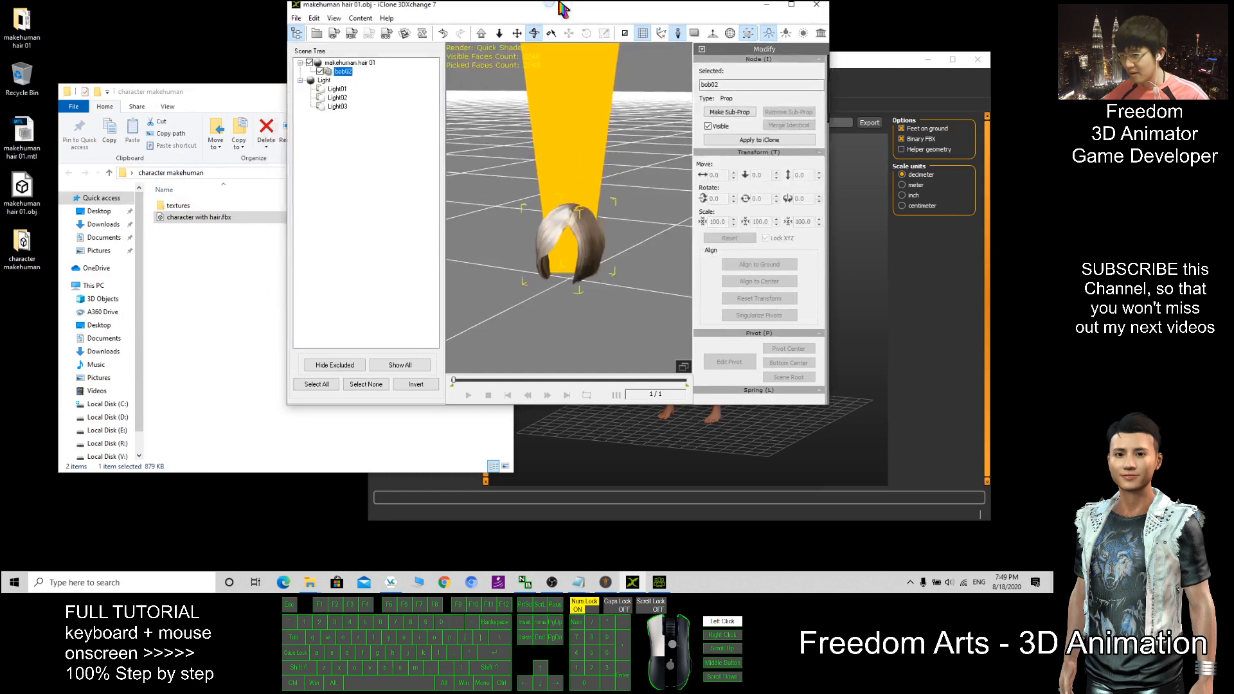
{"action": "left_click", "coordinate": [791, 6]}
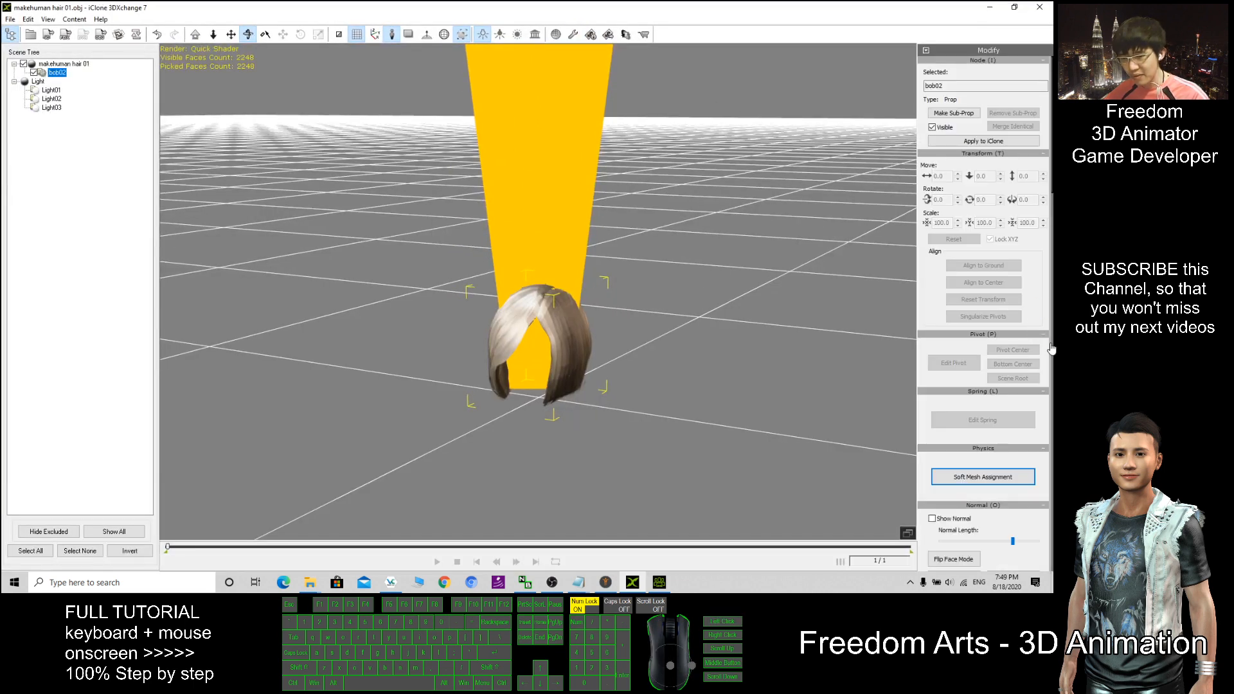
{"action": "scroll", "scroll_direction": "down", "scroll_amount": 3}
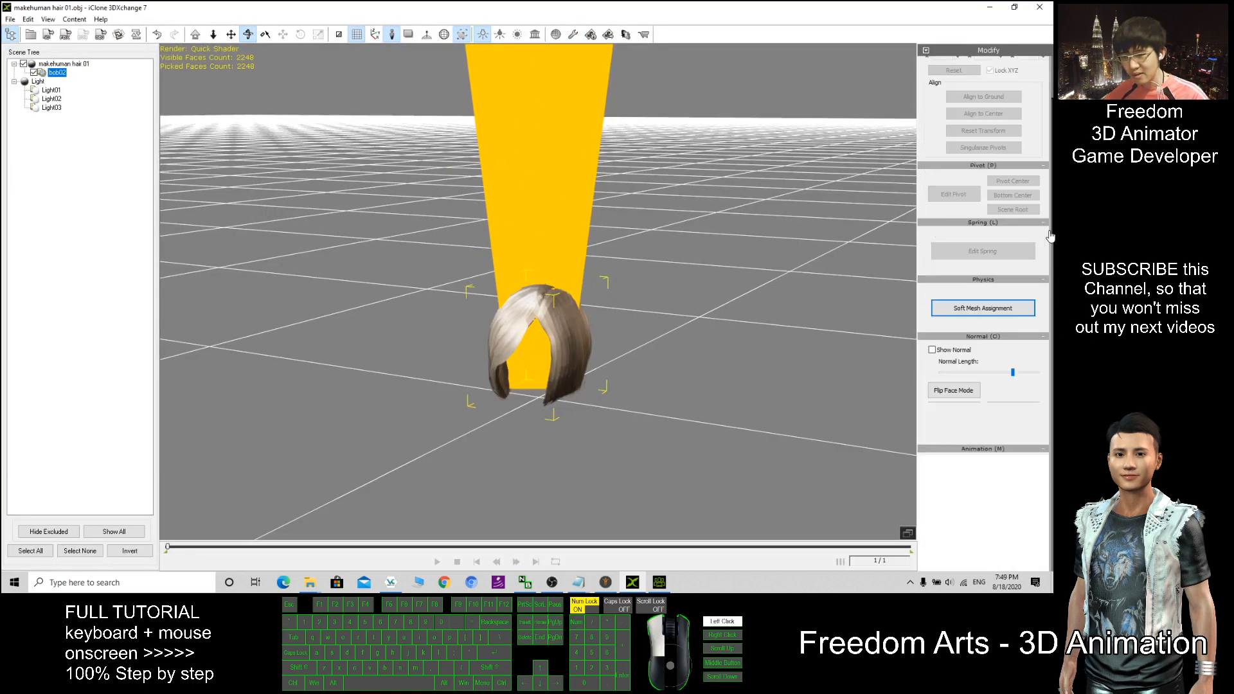
{"action": "scroll", "scroll_direction": "down", "scroll_amount": 3}
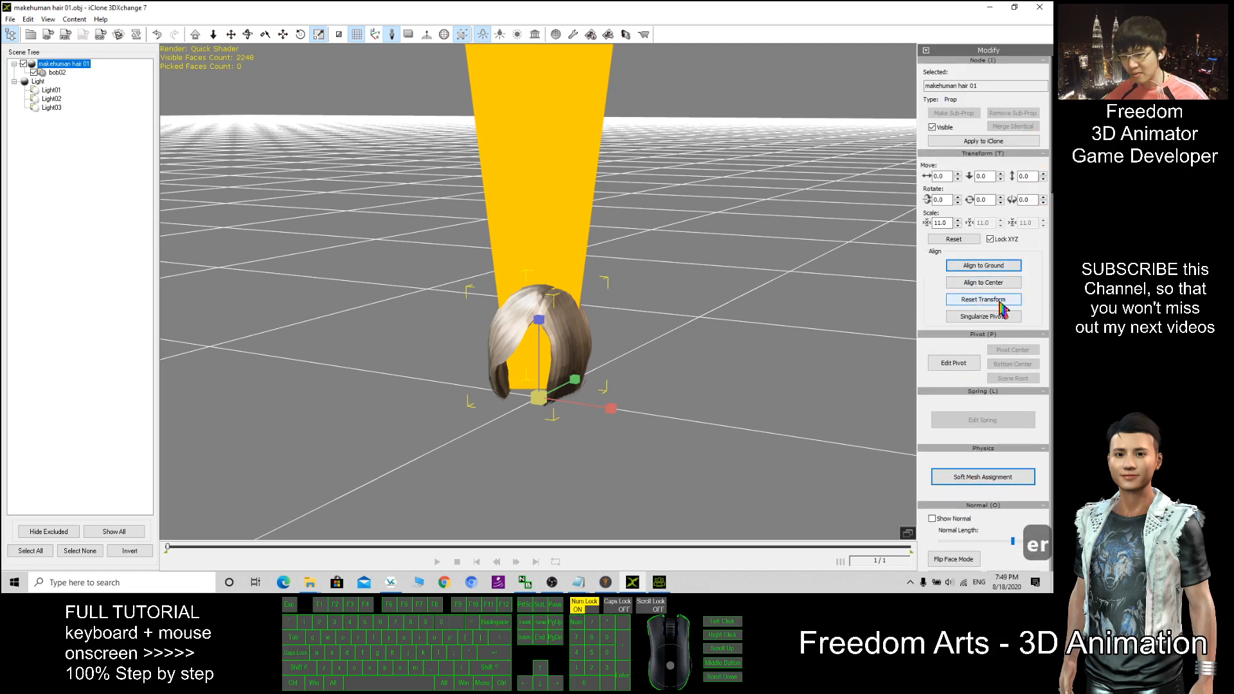
{"action": "left_click", "coordinate": [984, 300]}
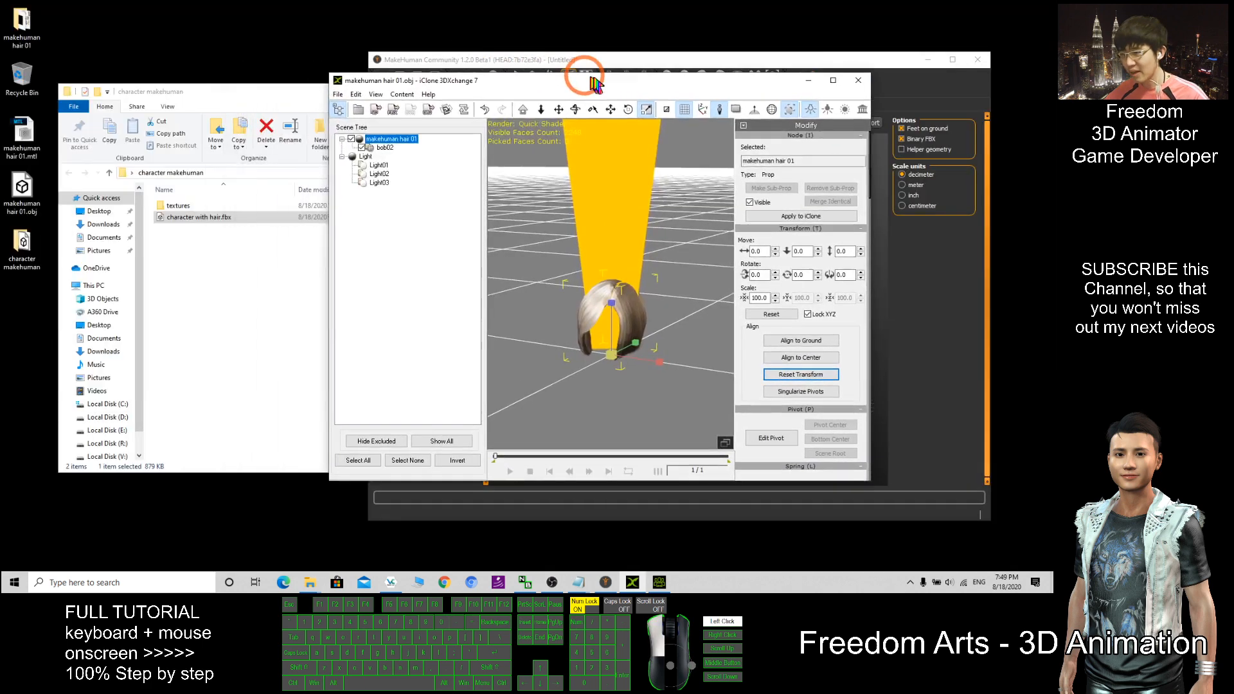
Re-export the hair as OBJ, replacing the existing makehuman hair 01 file on the Desktop.
{"action": "left_click", "coordinate": [451, 111]}
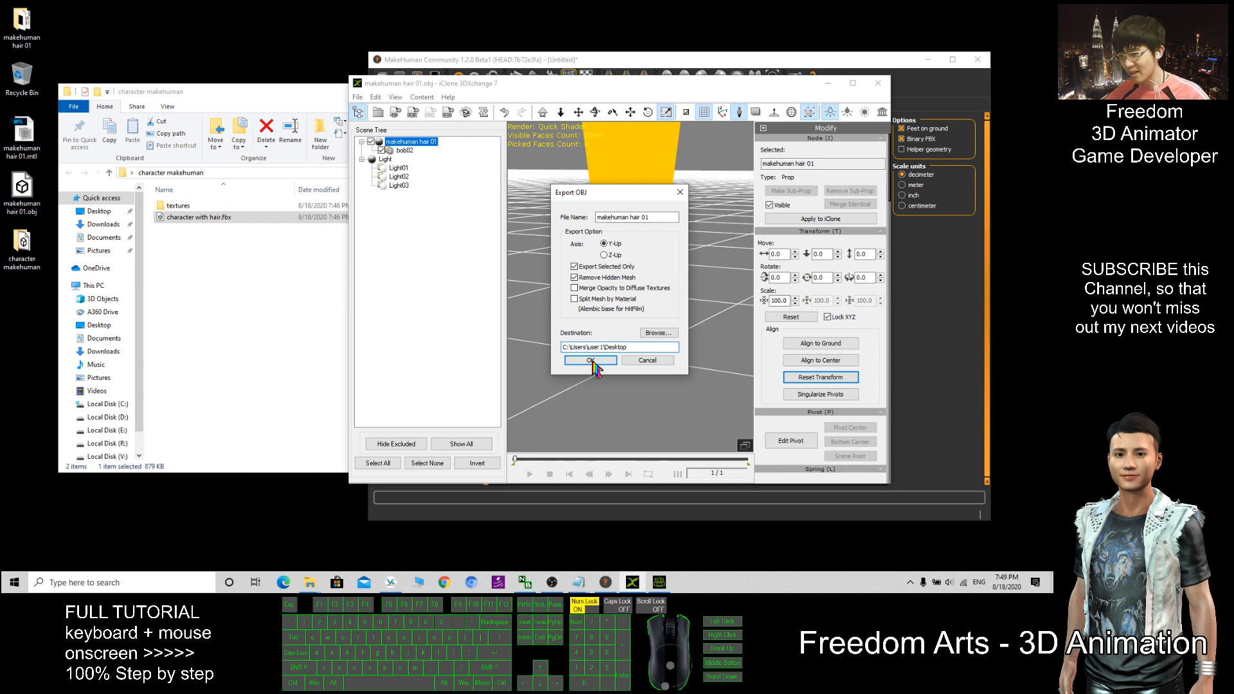
{"action": "left_click", "coordinate": [589, 360]}
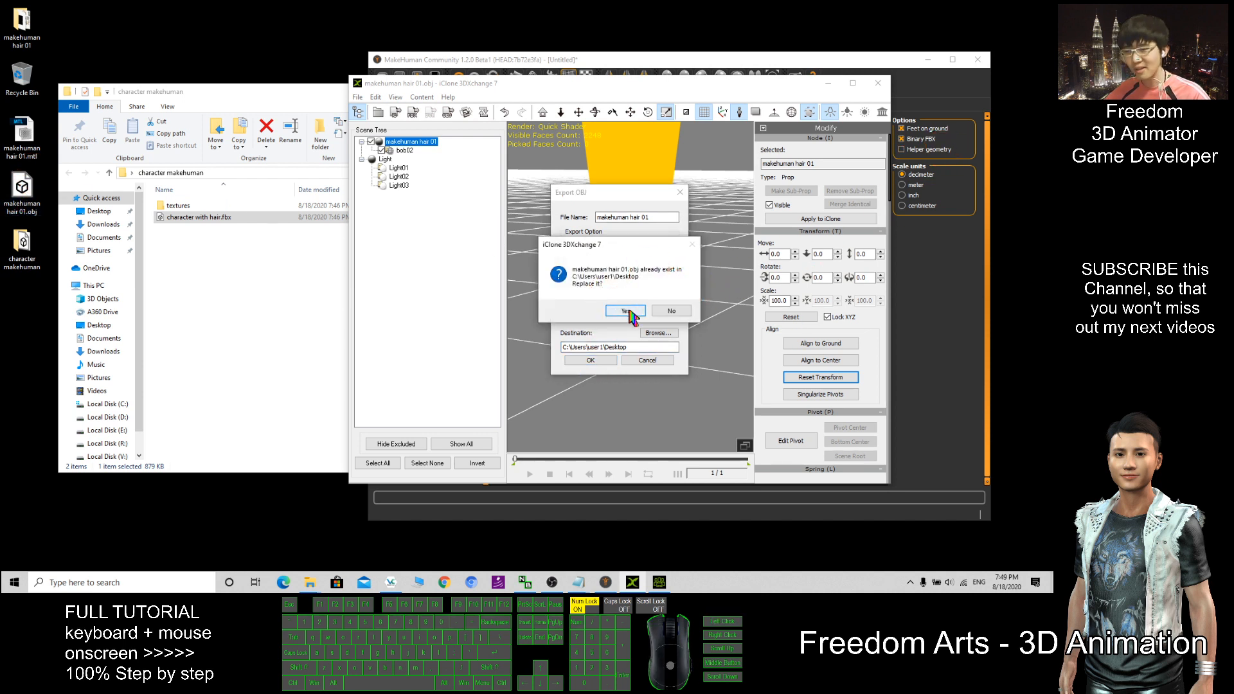
{"action": "left_click", "coordinate": [624, 310]}
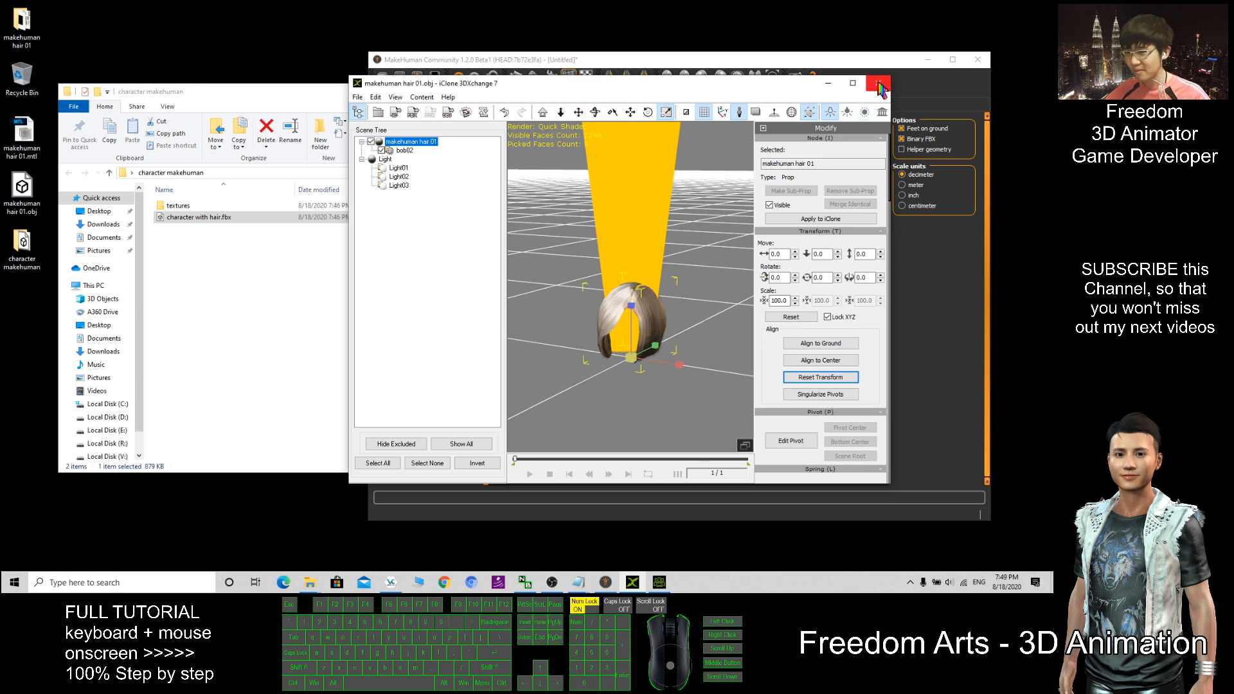
Close the converter without exporting the scene data.
{"action": "left_click", "coordinate": [878, 85]}
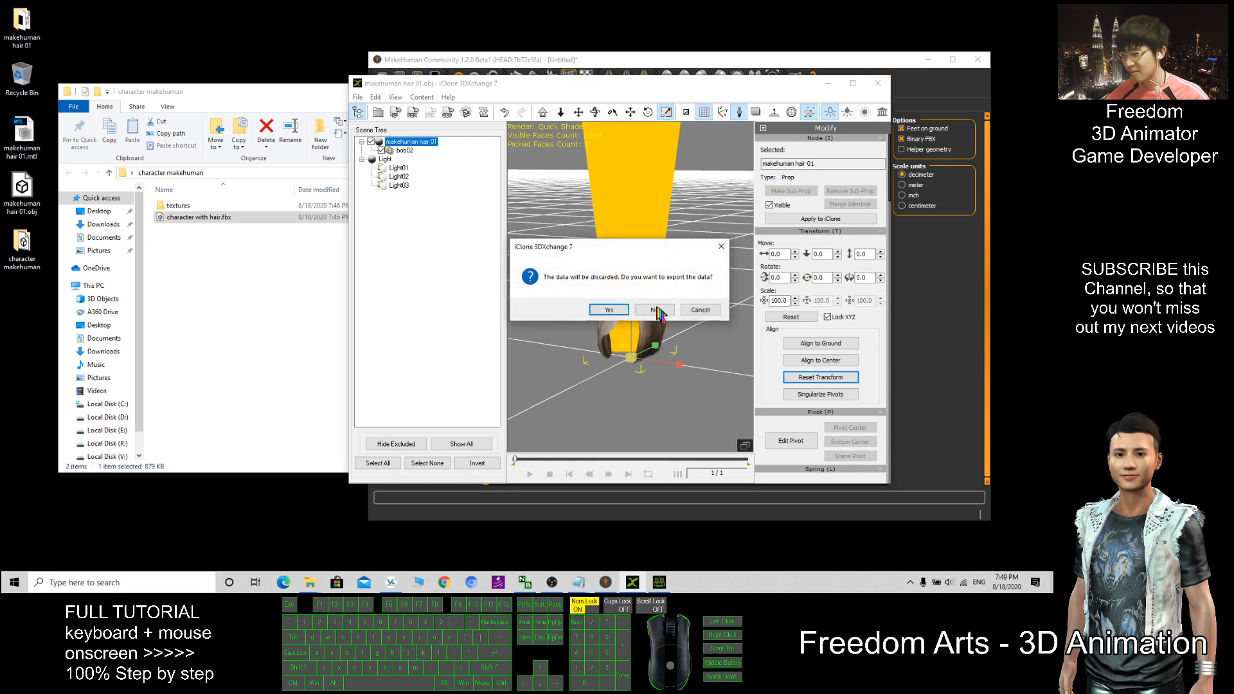
{"action": "left_click", "coordinate": [654, 310]}
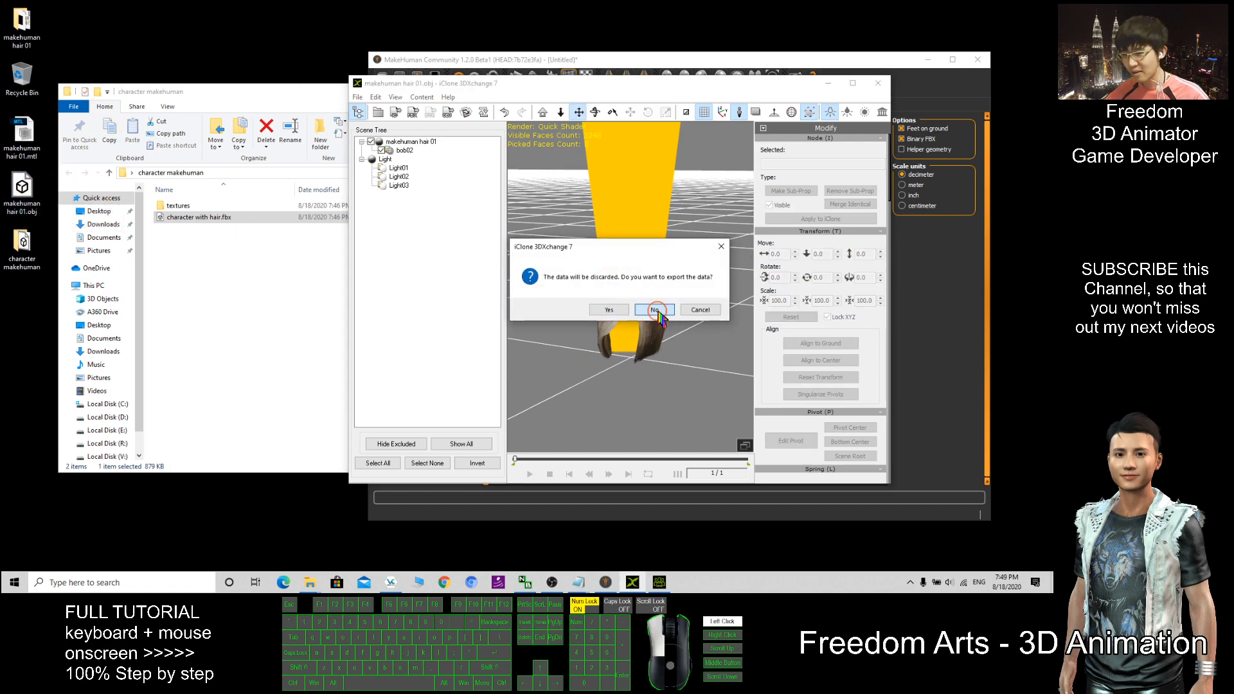
{"action": "left_click", "coordinate": [653, 310]}
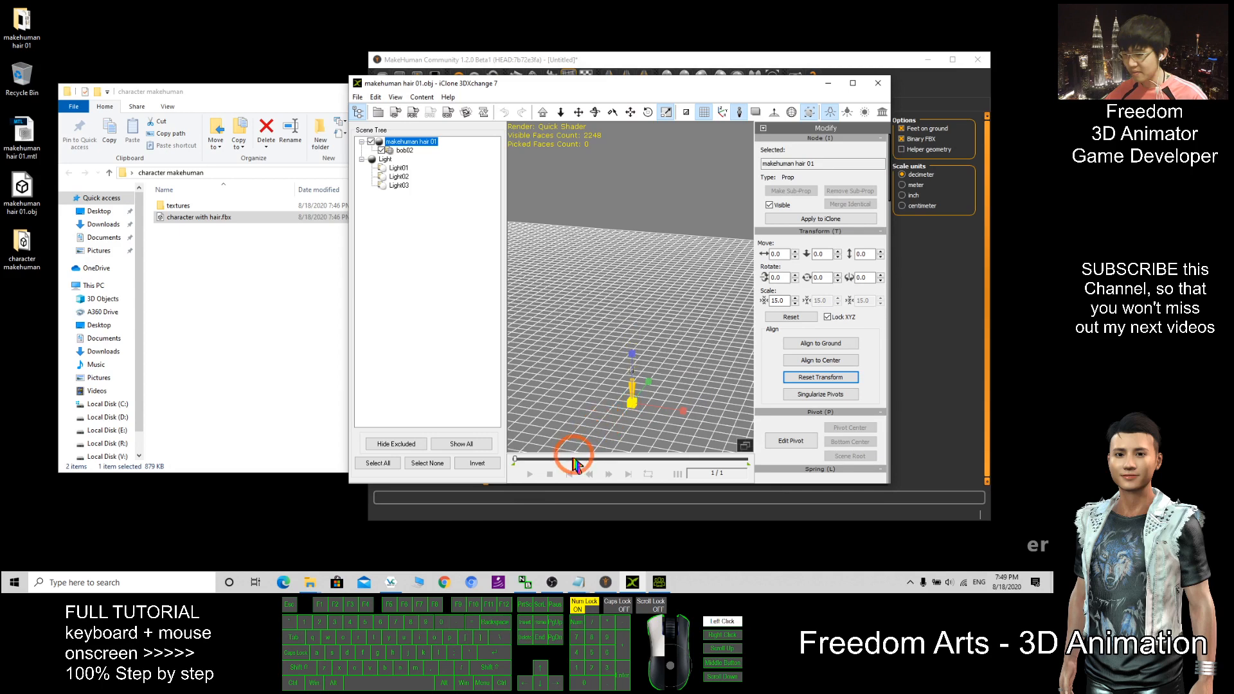
Export the whole scene as OBJ to the Desktop with Export Selected Only unchecked, declining the follow-up prompt.
{"action": "left_click", "coordinate": [820, 343]}
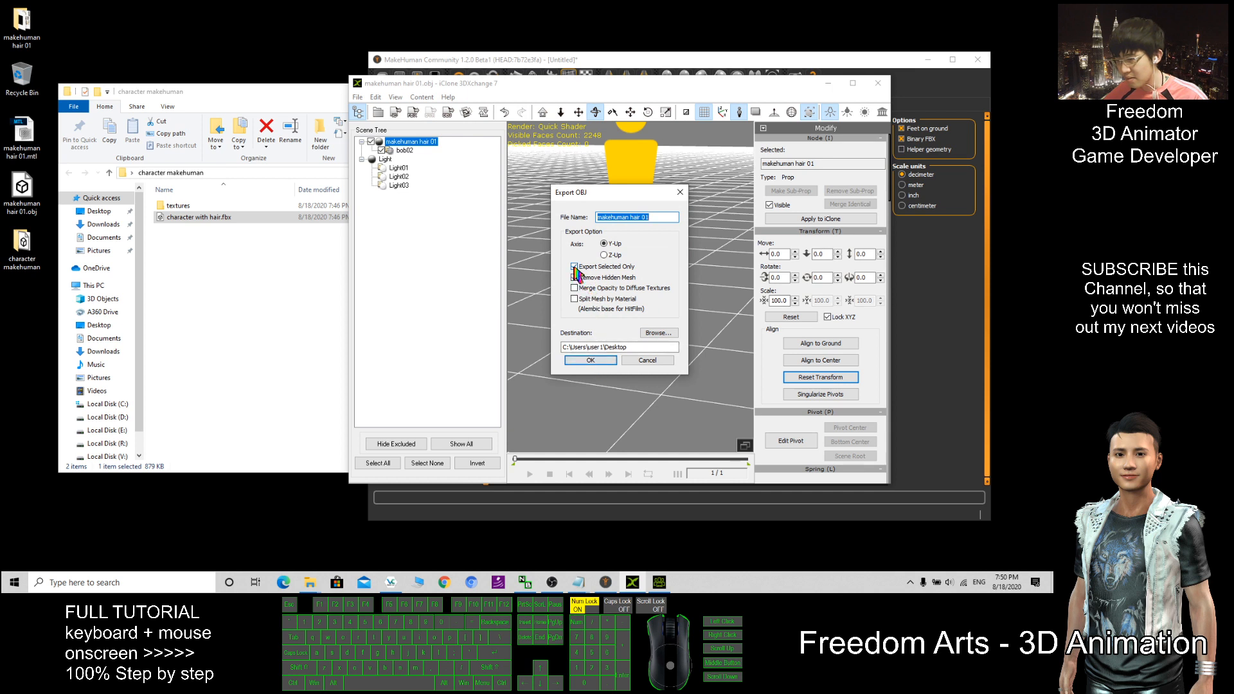
{"action": "left_click", "coordinate": [574, 277]}
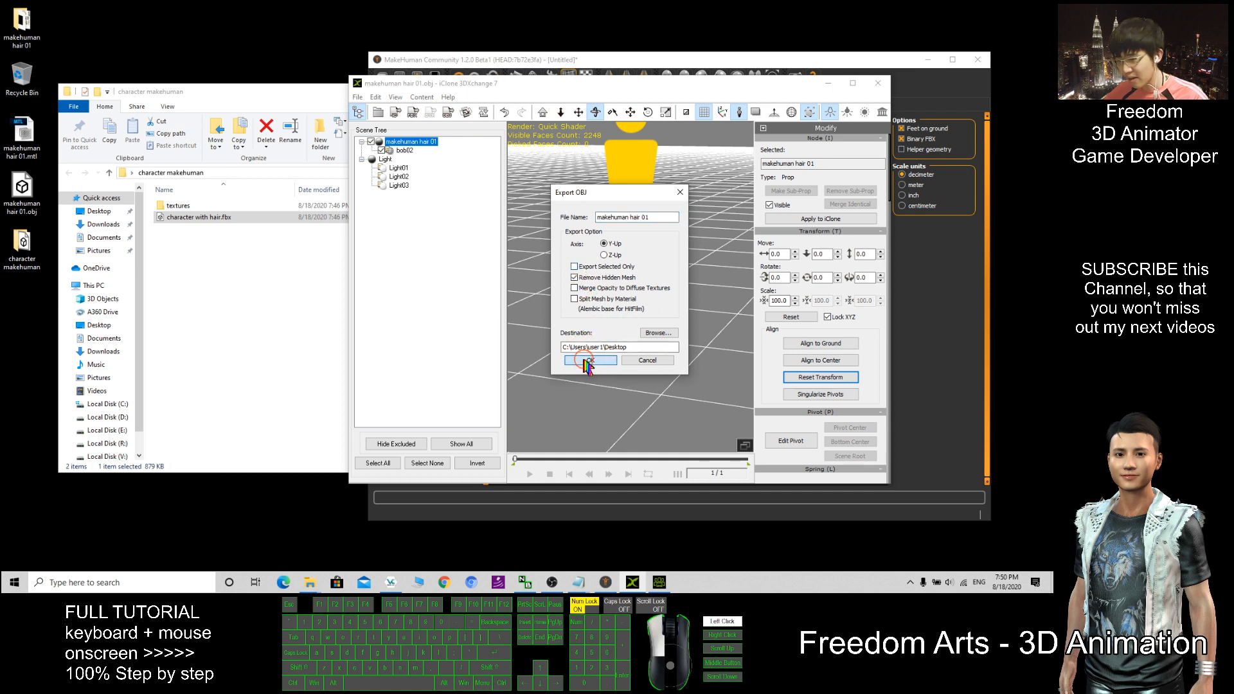
{"action": "left_click", "coordinate": [590, 360]}
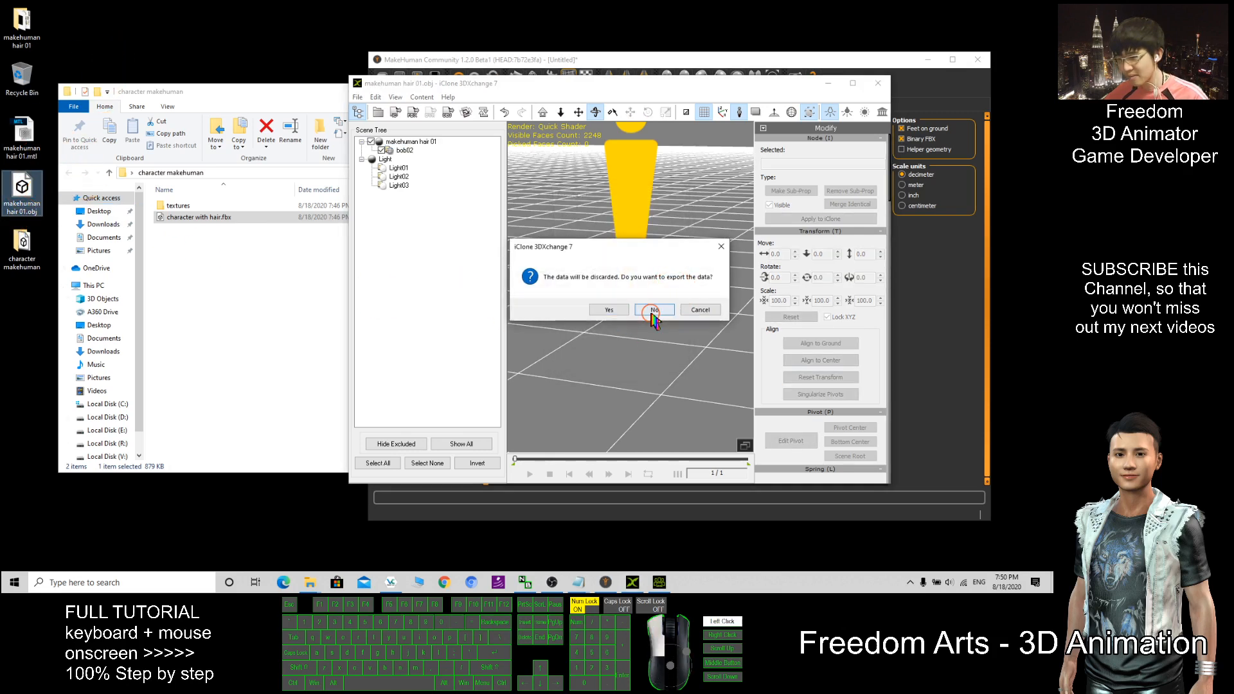
{"action": "left_click", "coordinate": [654, 310]}
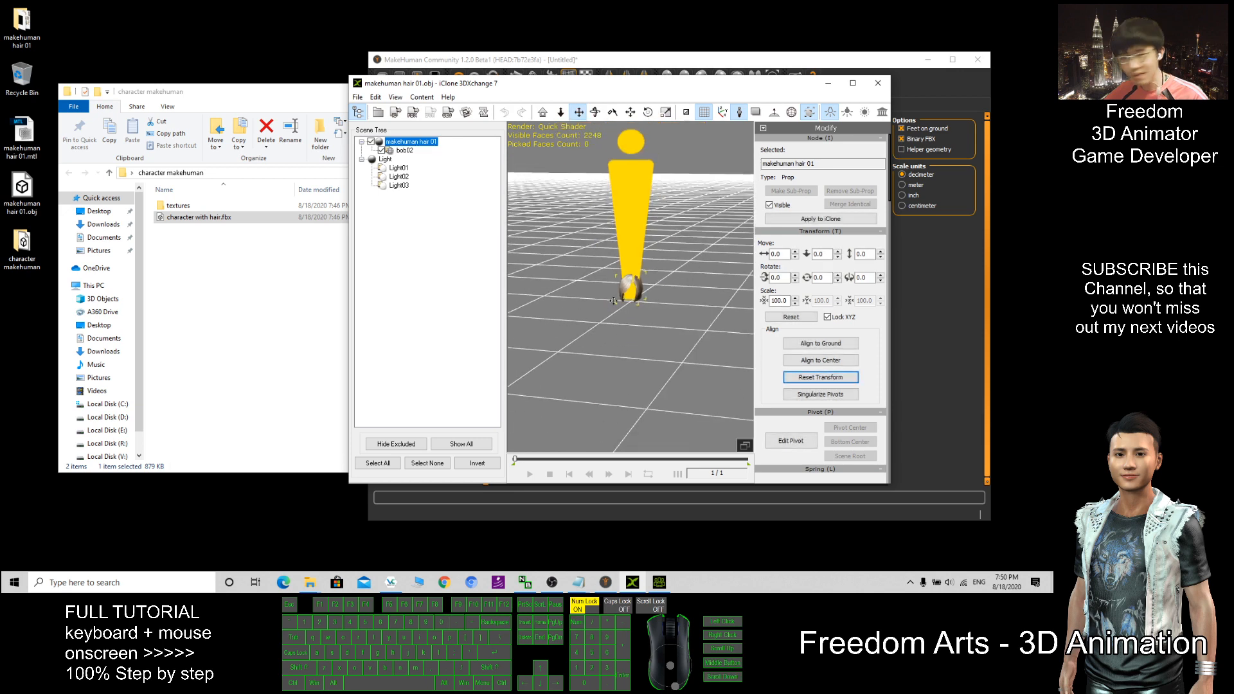
{"action": "scroll", "scroll_direction": "up", "scroll_amount": 3}
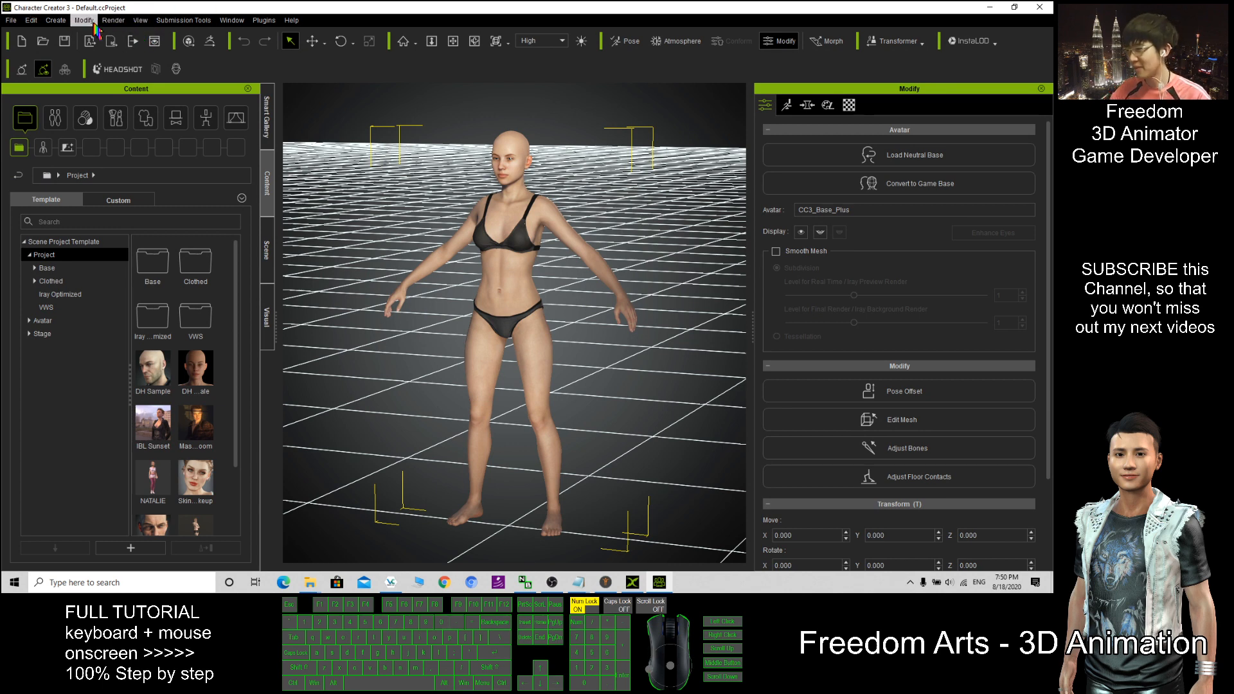
Start a Create > Accessory import and browse to the Desktop for makehuman hair 01.obj.
{"action": "left_click", "coordinate": [56, 19]}
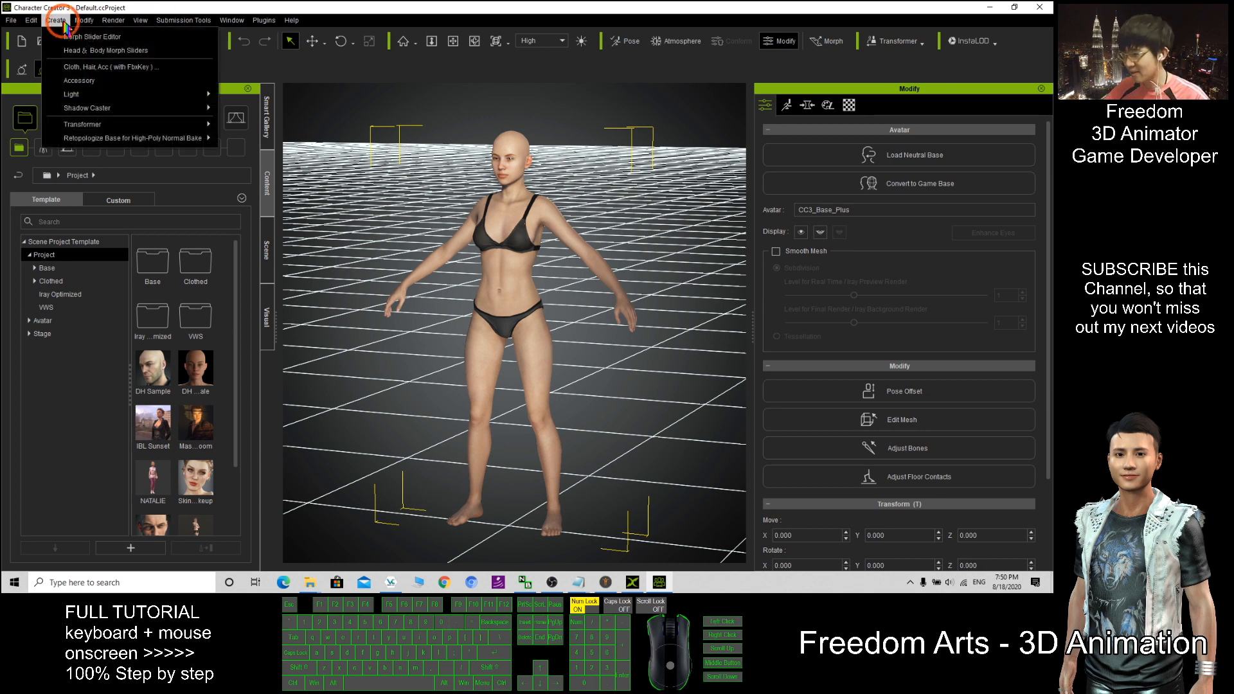
{"action": "mouse_move", "coordinate": [75, 80]}
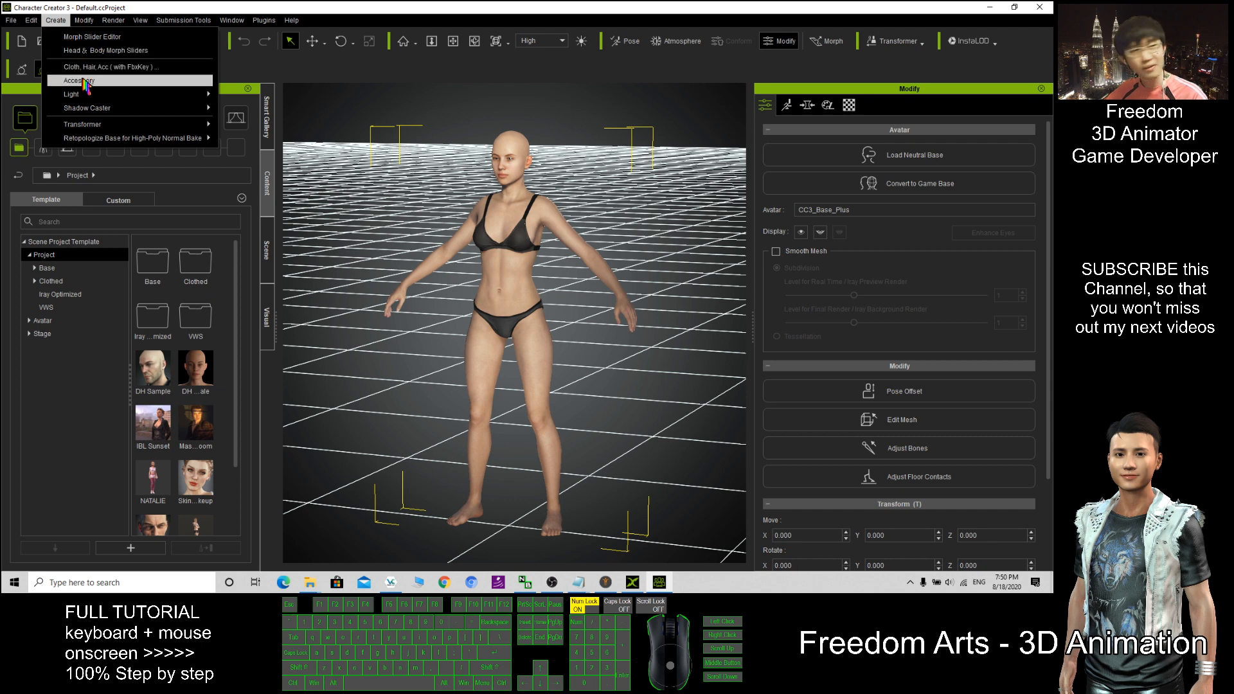
{"action": "left_click", "coordinate": [75, 79]}
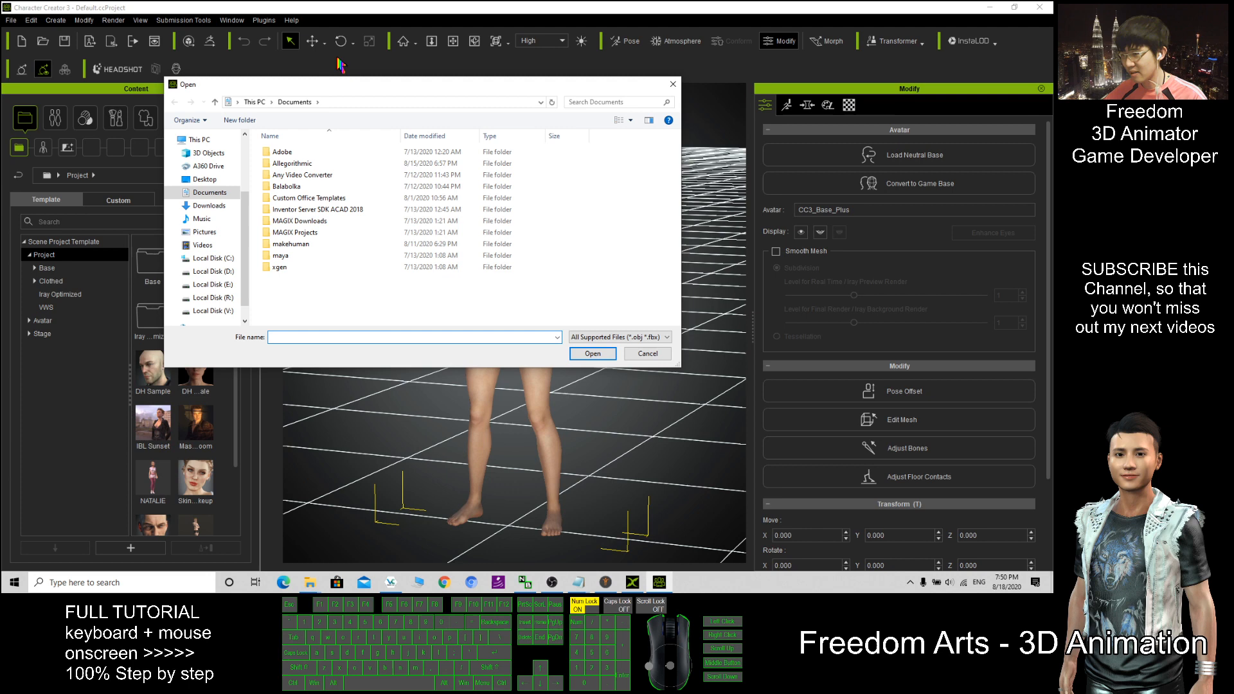
{"action": "left_click", "coordinate": [204, 178]}
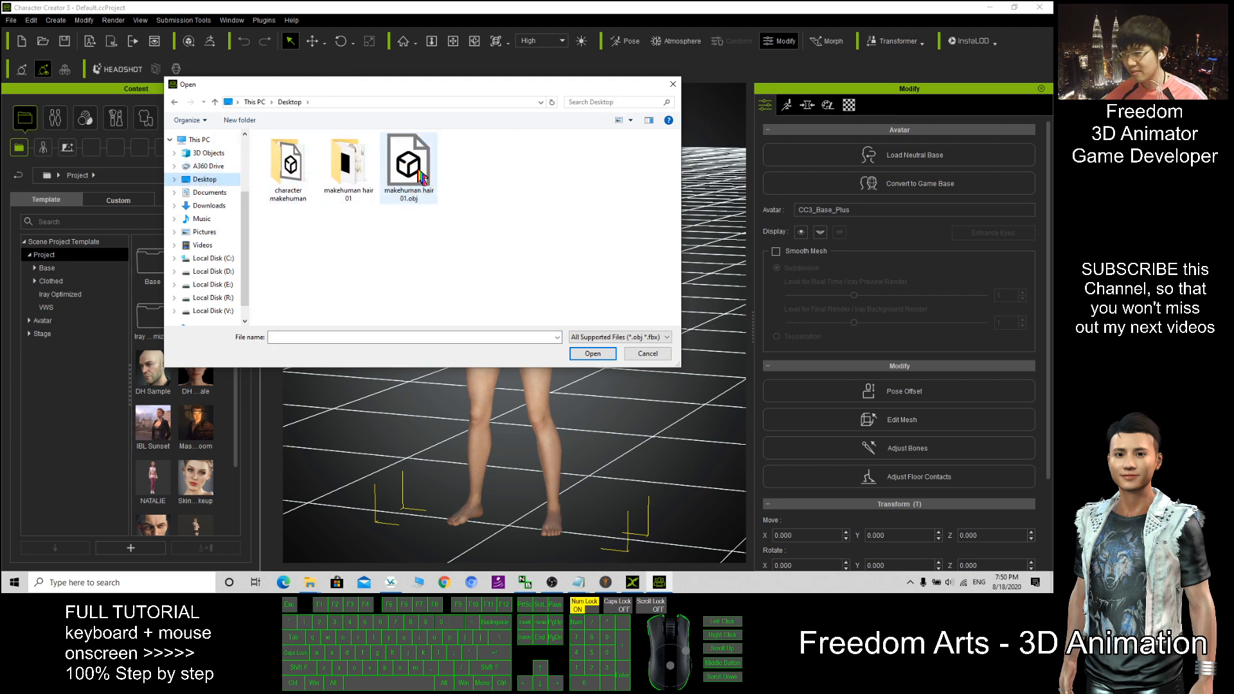
{"action": "mouse_move", "coordinate": [409, 166]}
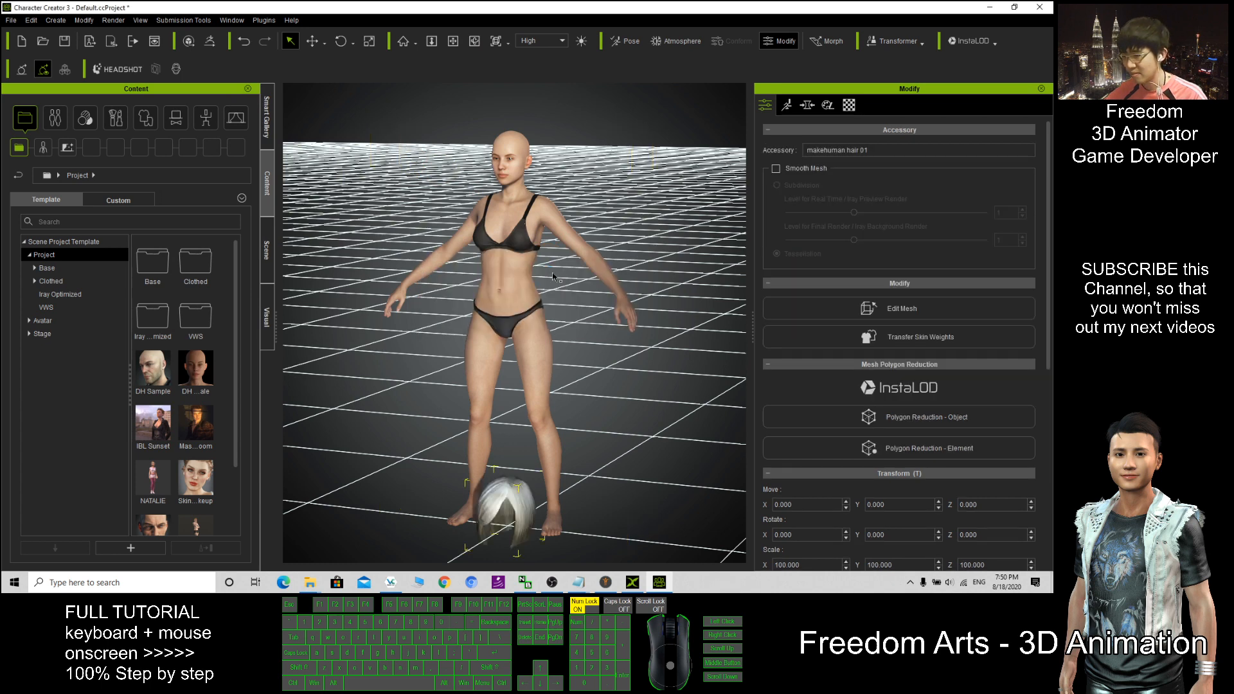
{"action": "mouse_move", "coordinate": [534, 491]}
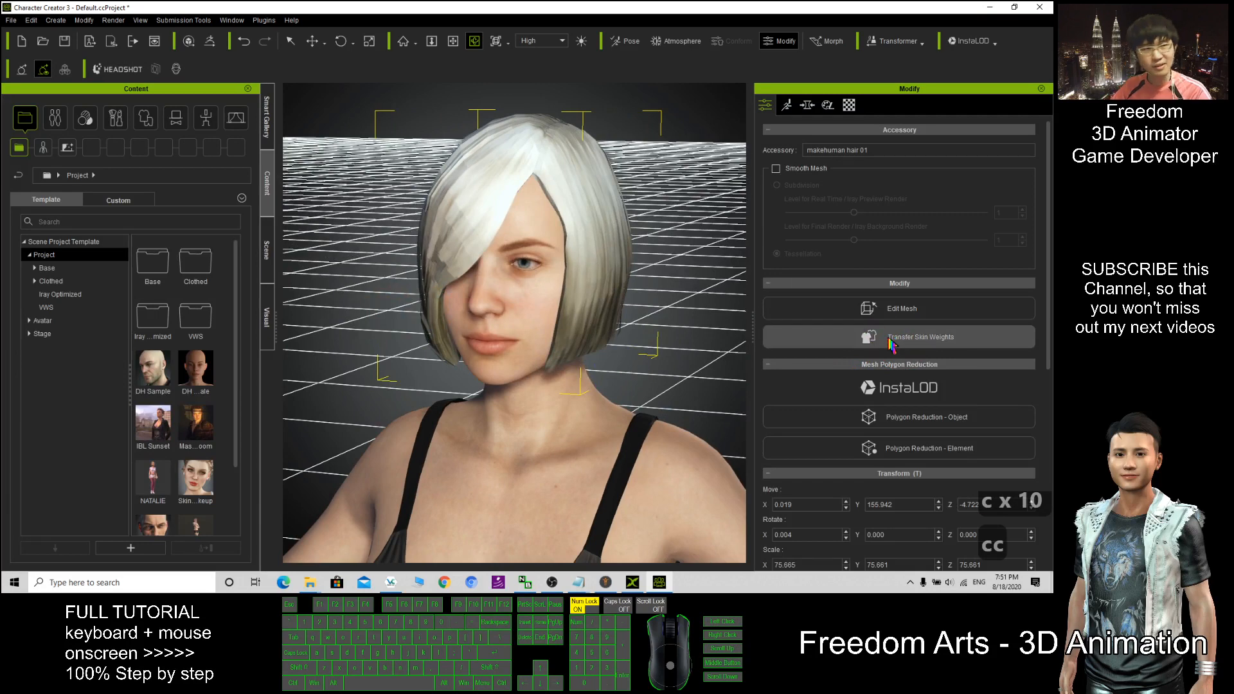
Start Transfer Skin Weights for the placed hair accessory and bring up its Hair template settings.
{"action": "left_click", "coordinate": [769, 129]}
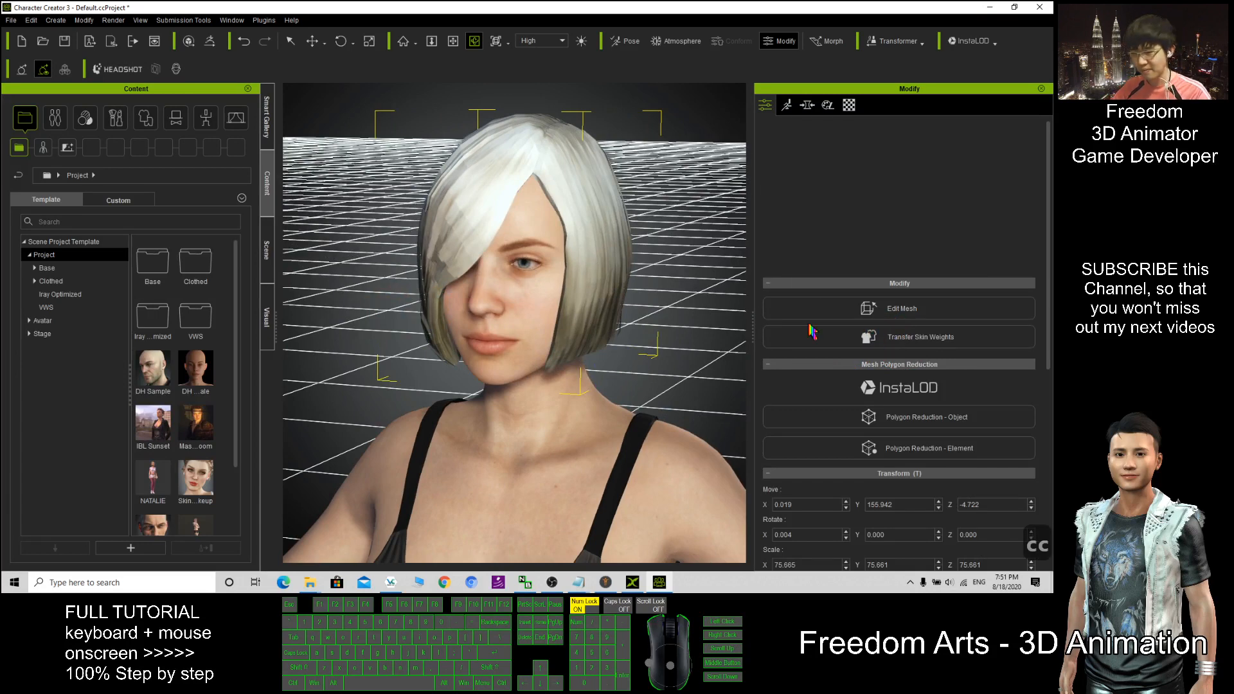
{"action": "left_click", "coordinate": [900, 337]}
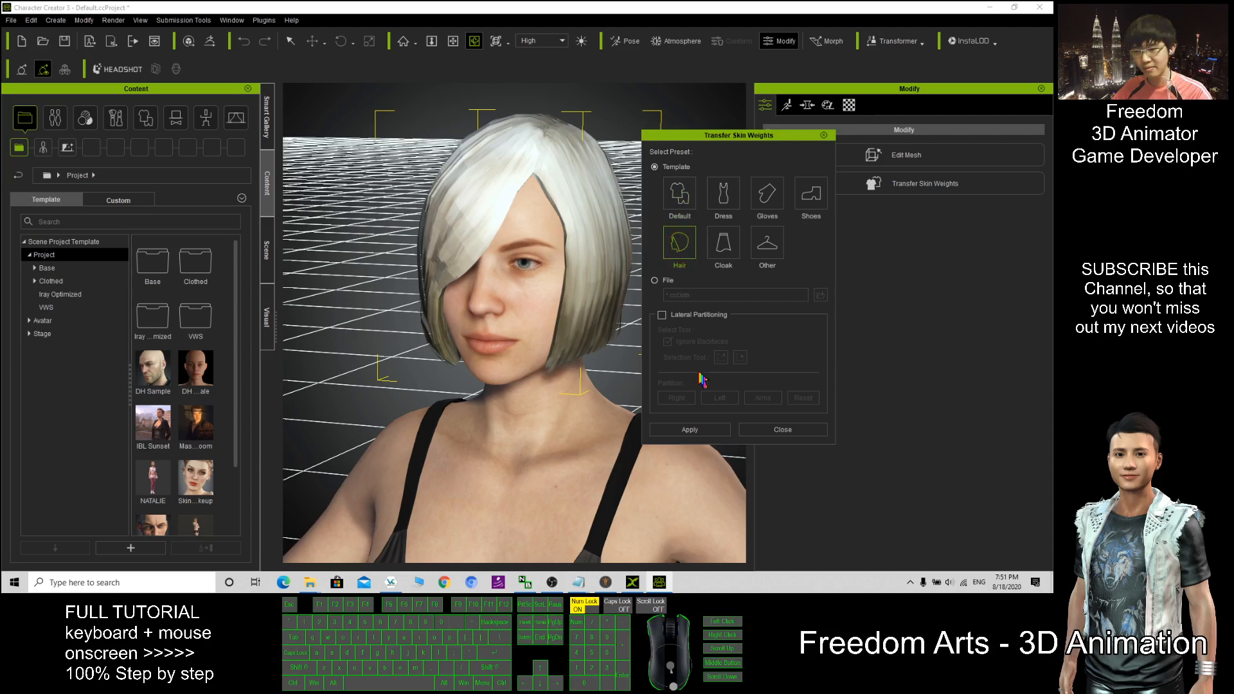
Transfer skin weights using the Hair template so 'makehuman hair 01' becomes hair, then close the dialog.
{"action": "left_click", "coordinate": [688, 429]}
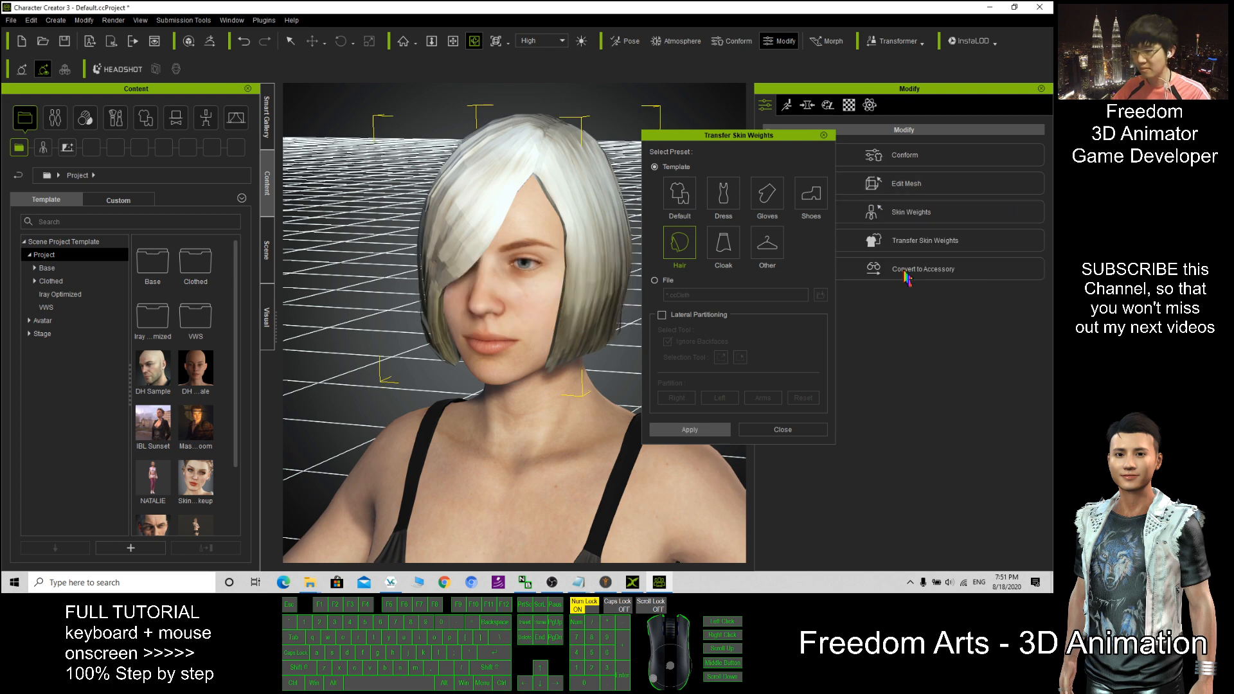
{"action": "left_click", "coordinate": [783, 430]}
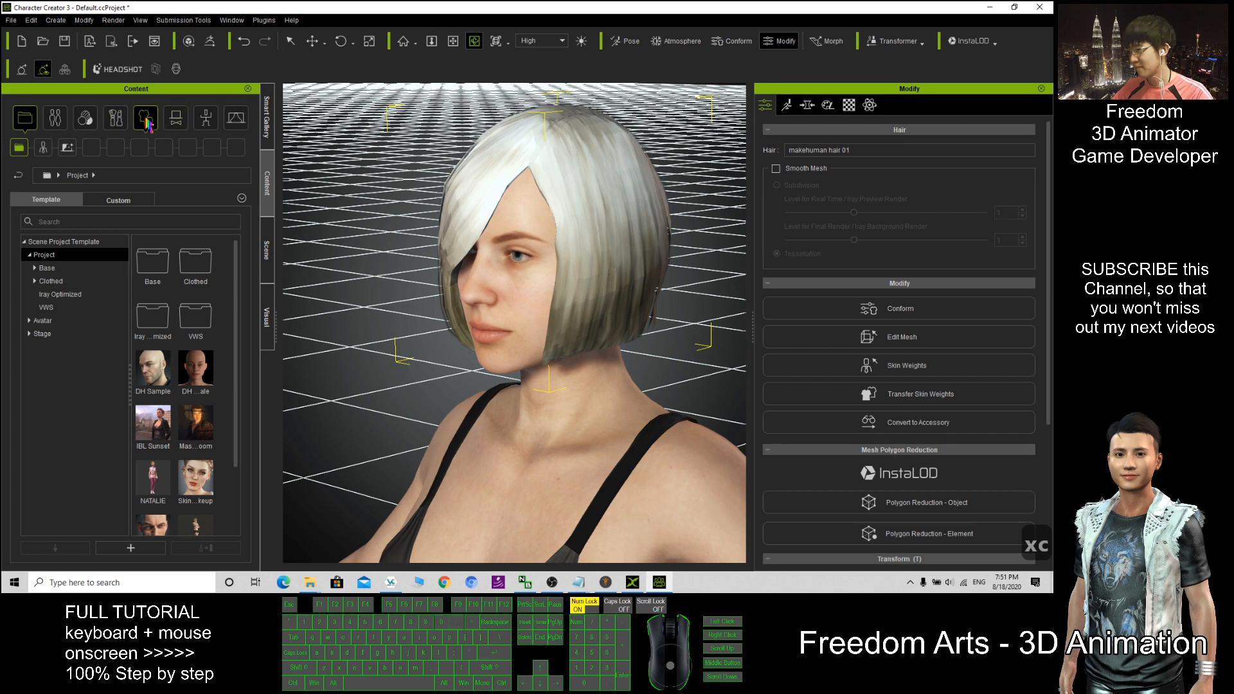
Add 'makehuman hair 01' to the Actor > Hair custom library collection.
{"action": "left_click", "coordinate": [85, 117]}
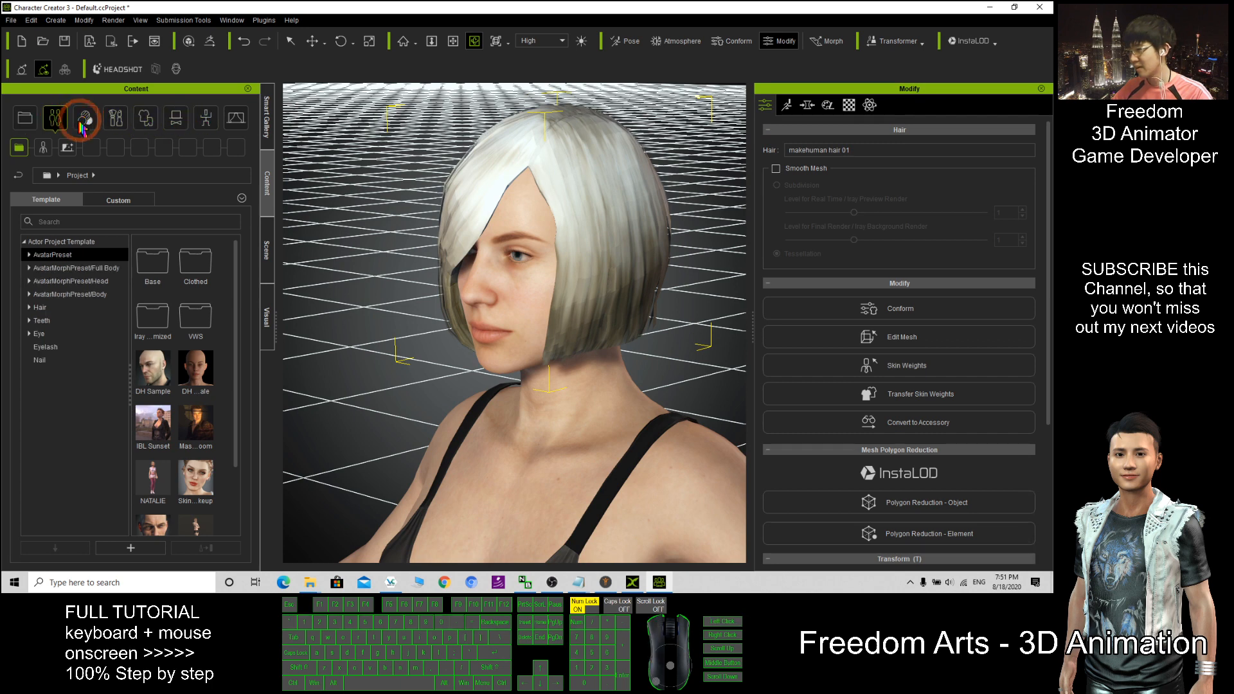
{"action": "left_click", "coordinate": [116, 147]}
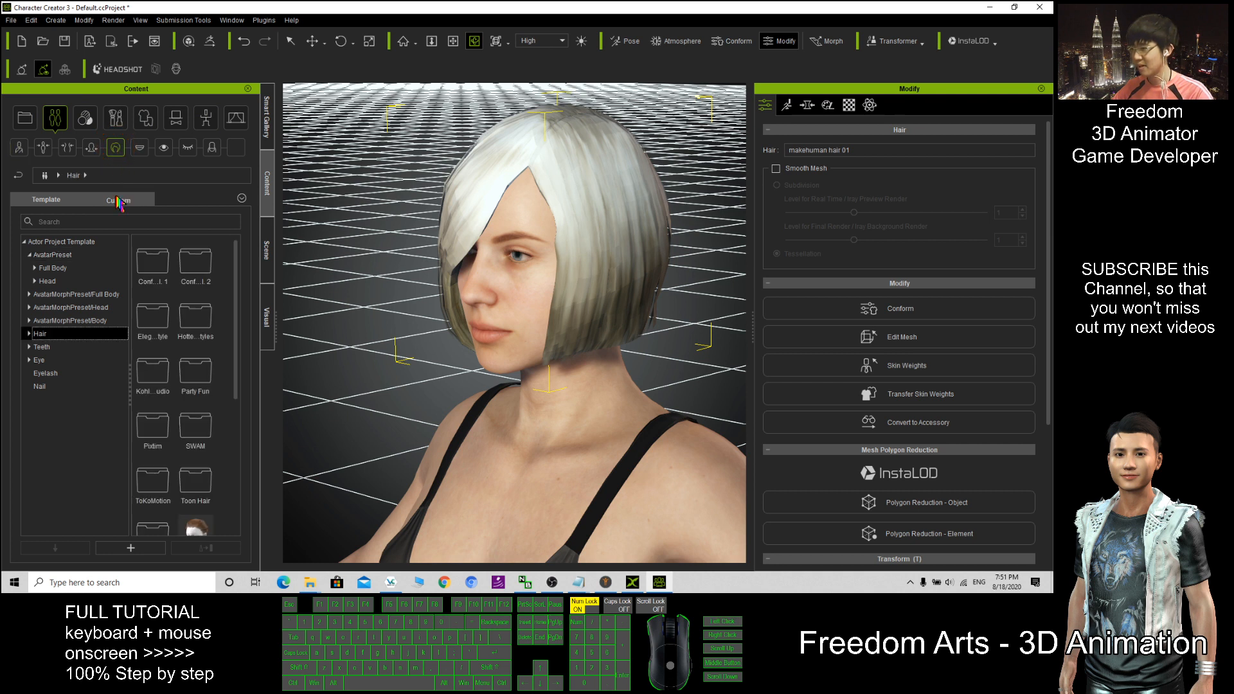
{"action": "left_click", "coordinate": [117, 200]}
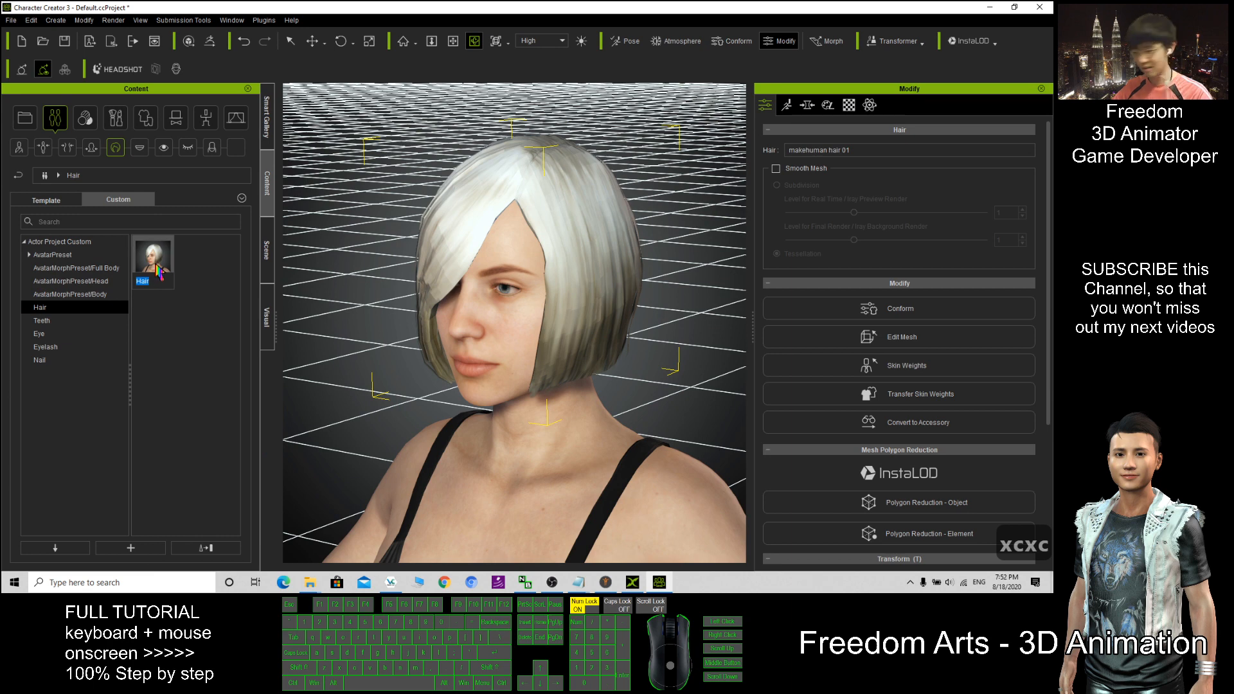
{"action": "mouse_move", "coordinate": [153, 259]}
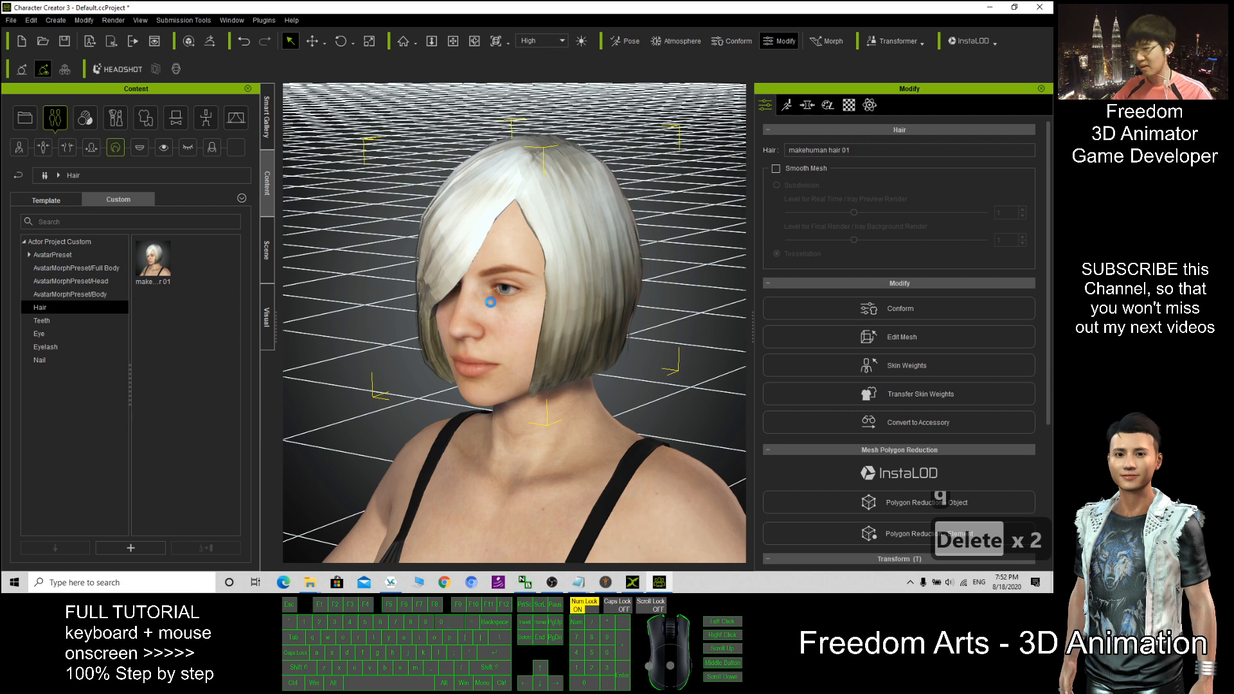
{"action": "key", "text": "Delete"}
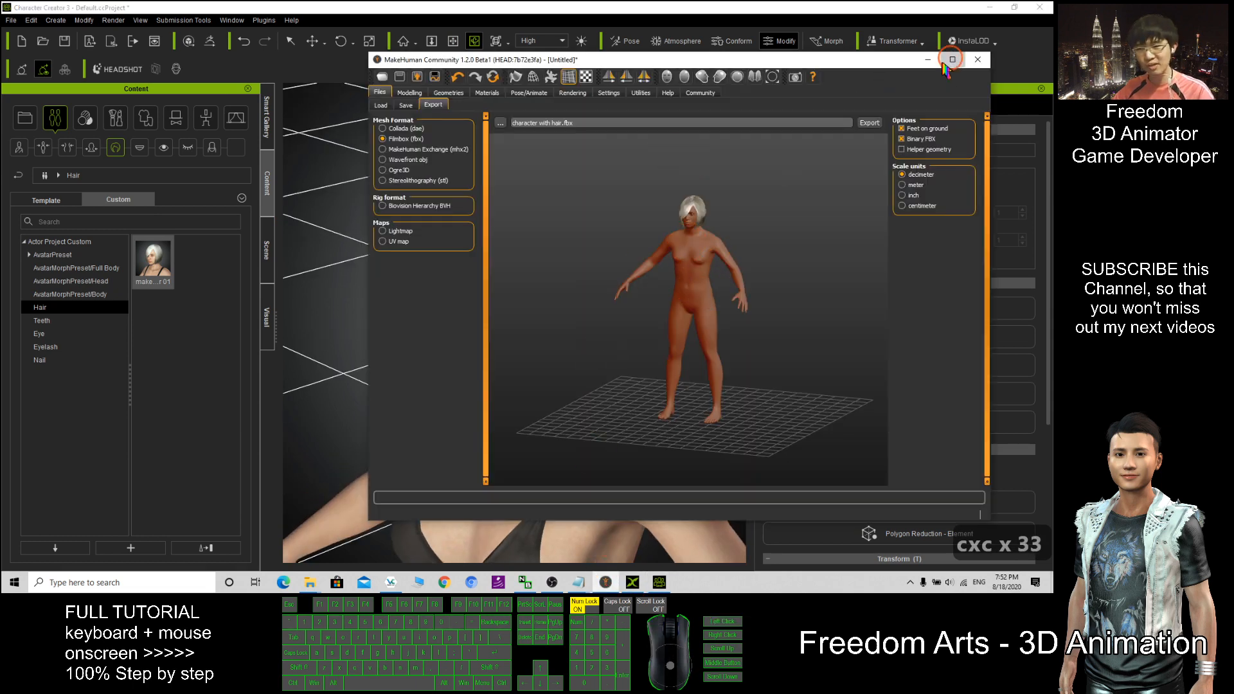
Maximize the MakeHuman window showing the haired figure on its export page.
{"action": "left_click", "coordinate": [952, 59]}
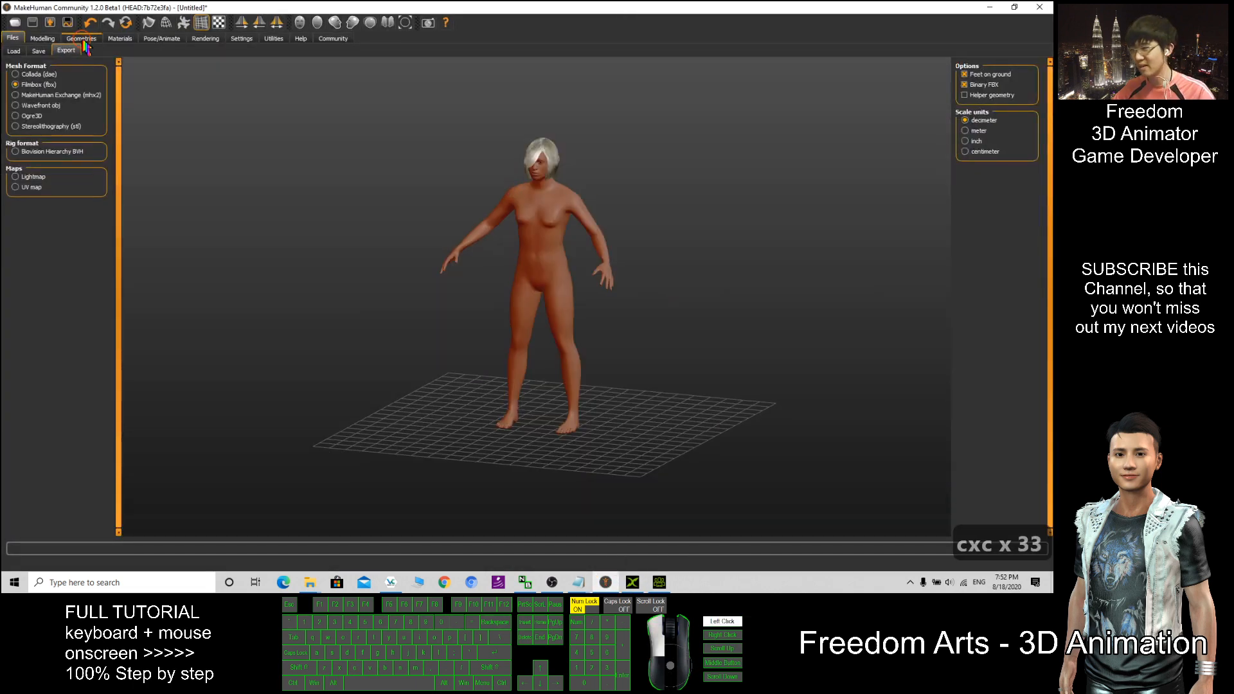